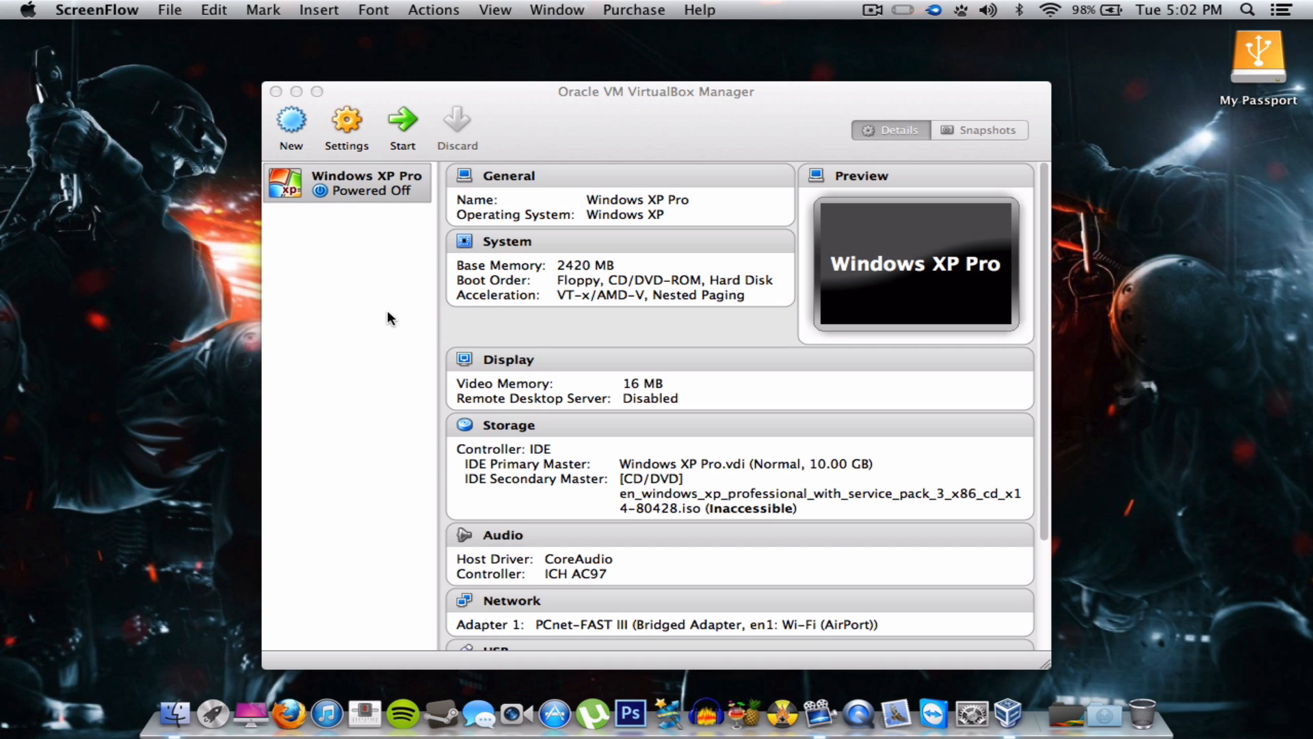
{"action": "mouse_move", "coordinate": [396, 294]}
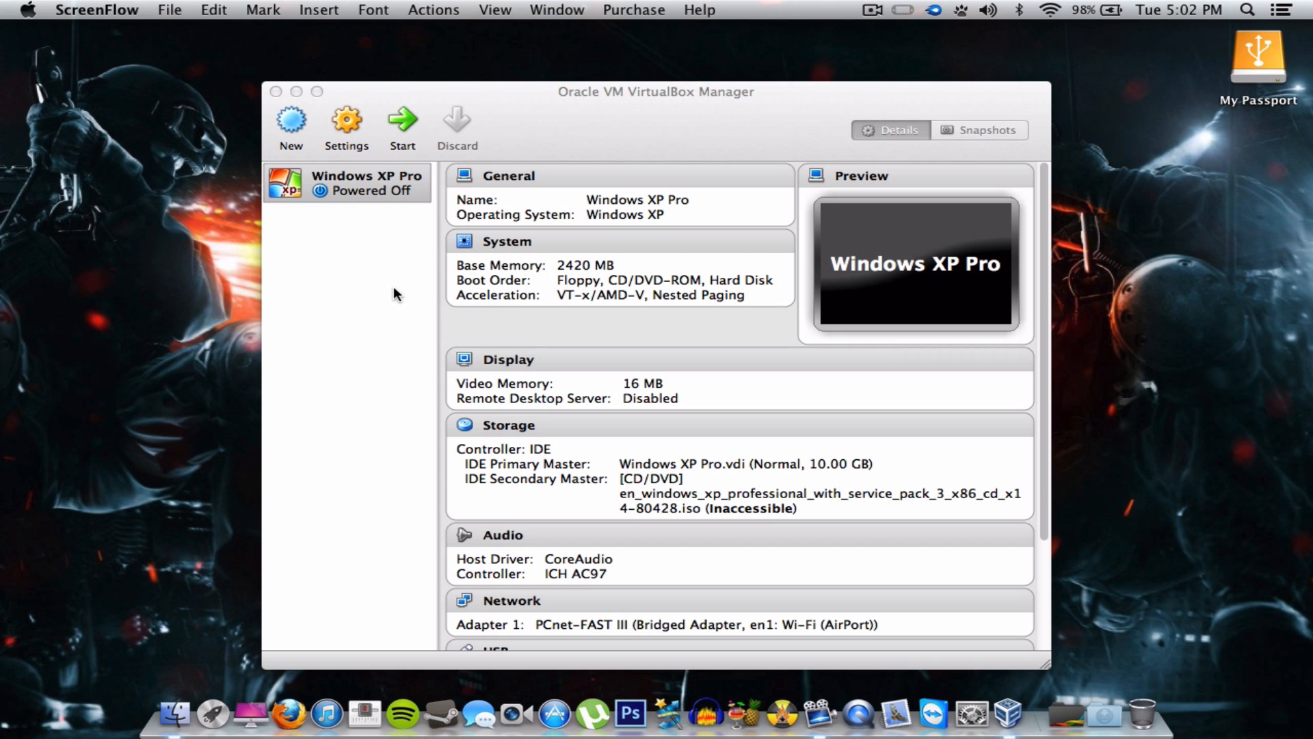
{"action": "mouse_move", "coordinate": [347, 143]}
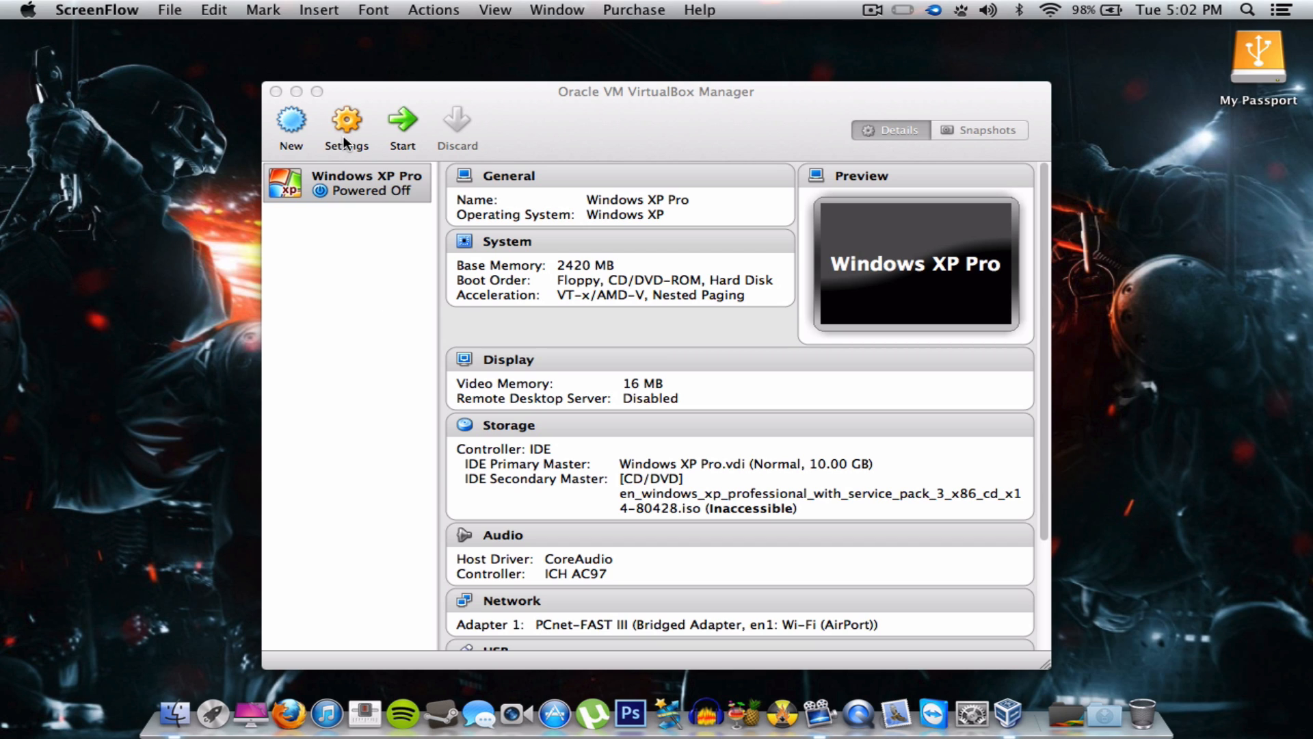
Step: Show Windows XP Pro's network settings, with Adapter 1 bridged to en1: Wi-Fi (AirPort)
{"action": "left_click", "coordinate": [345, 126]}
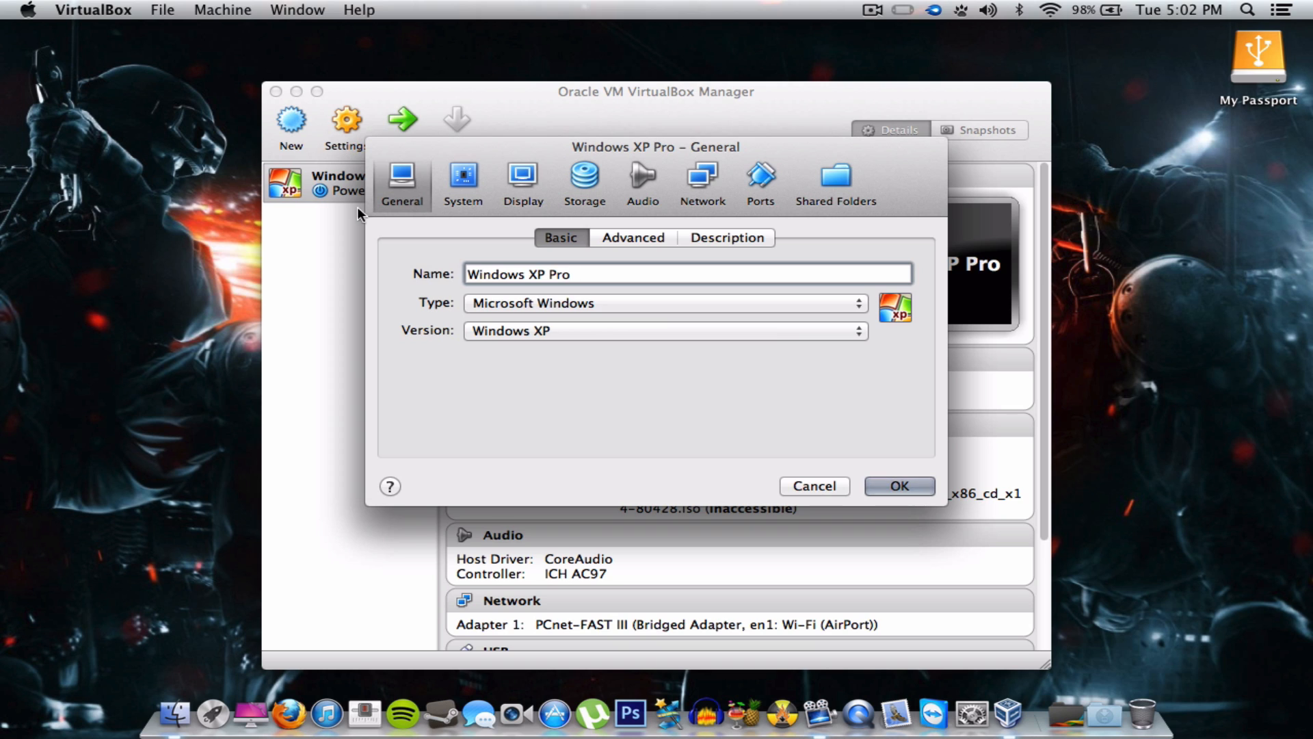
{"action": "left_click", "coordinate": [702, 180]}
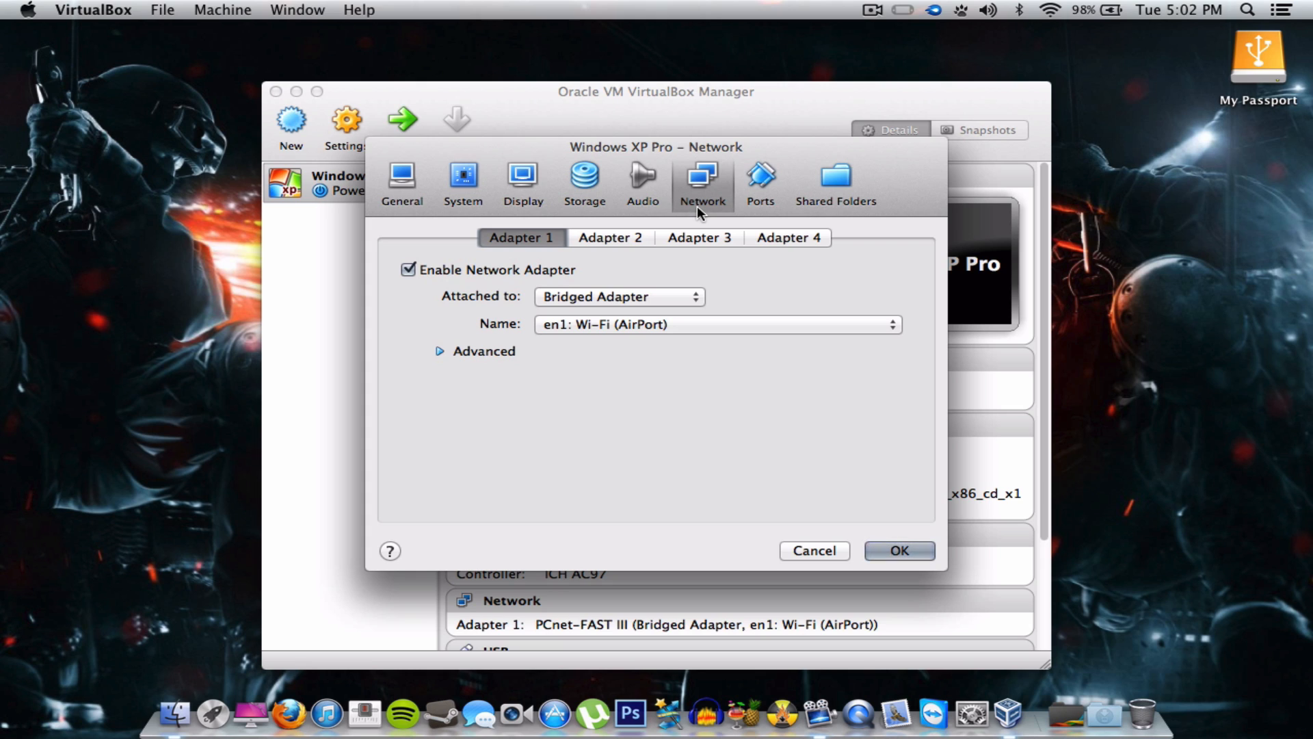
{"action": "mouse_move", "coordinate": [475, 314]}
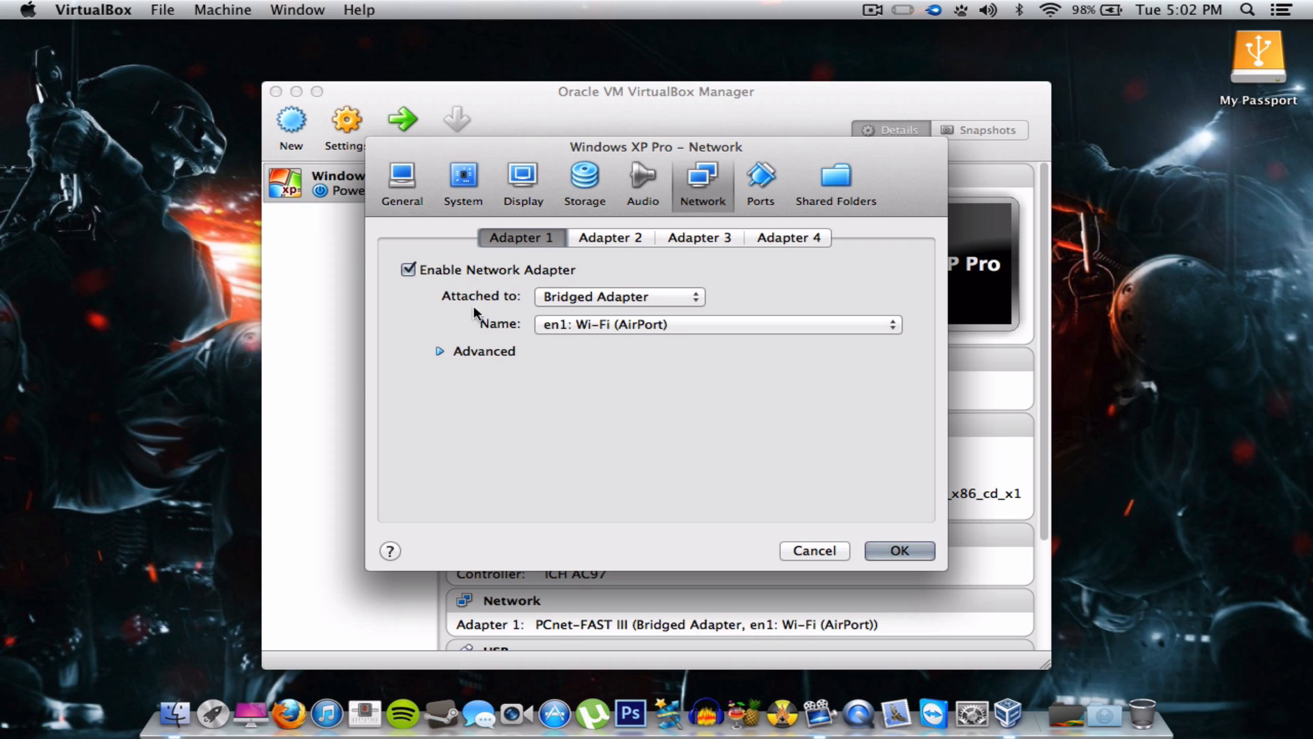
{"action": "mouse_move", "coordinate": [504, 317]}
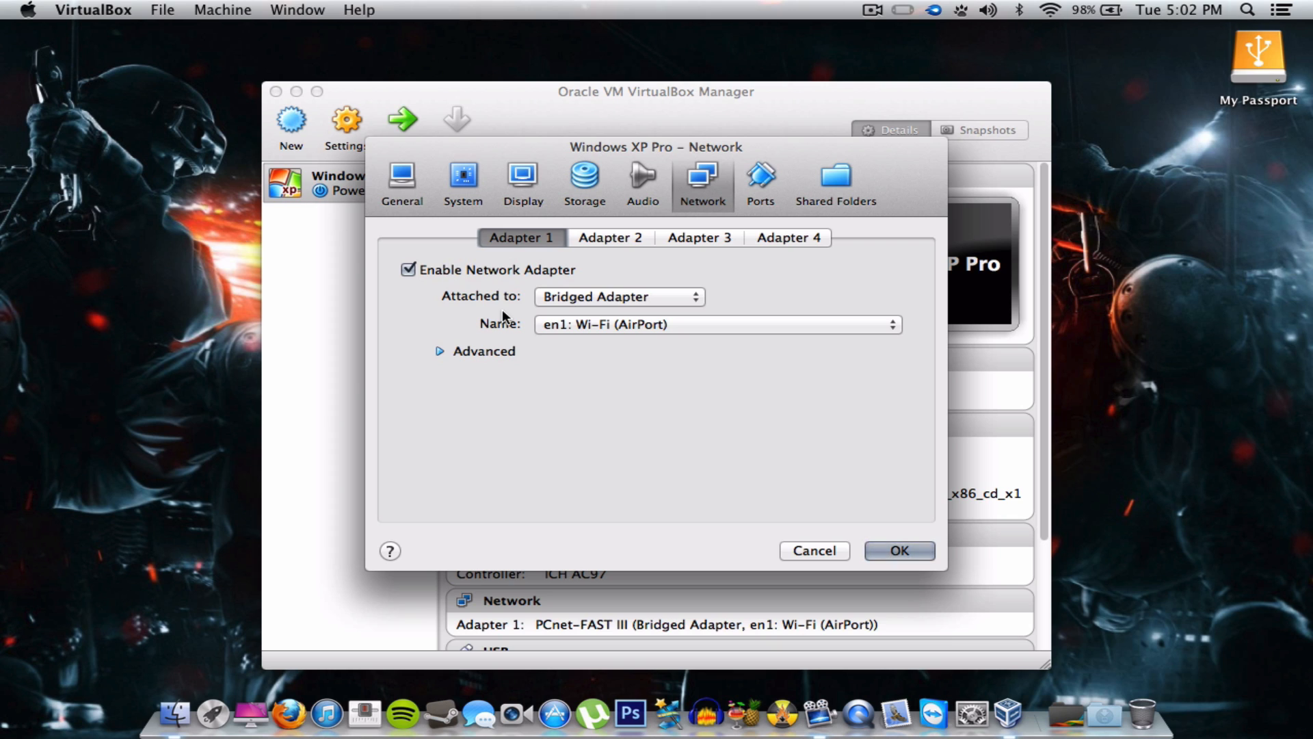
{"action": "mouse_move", "coordinate": [586, 231]}
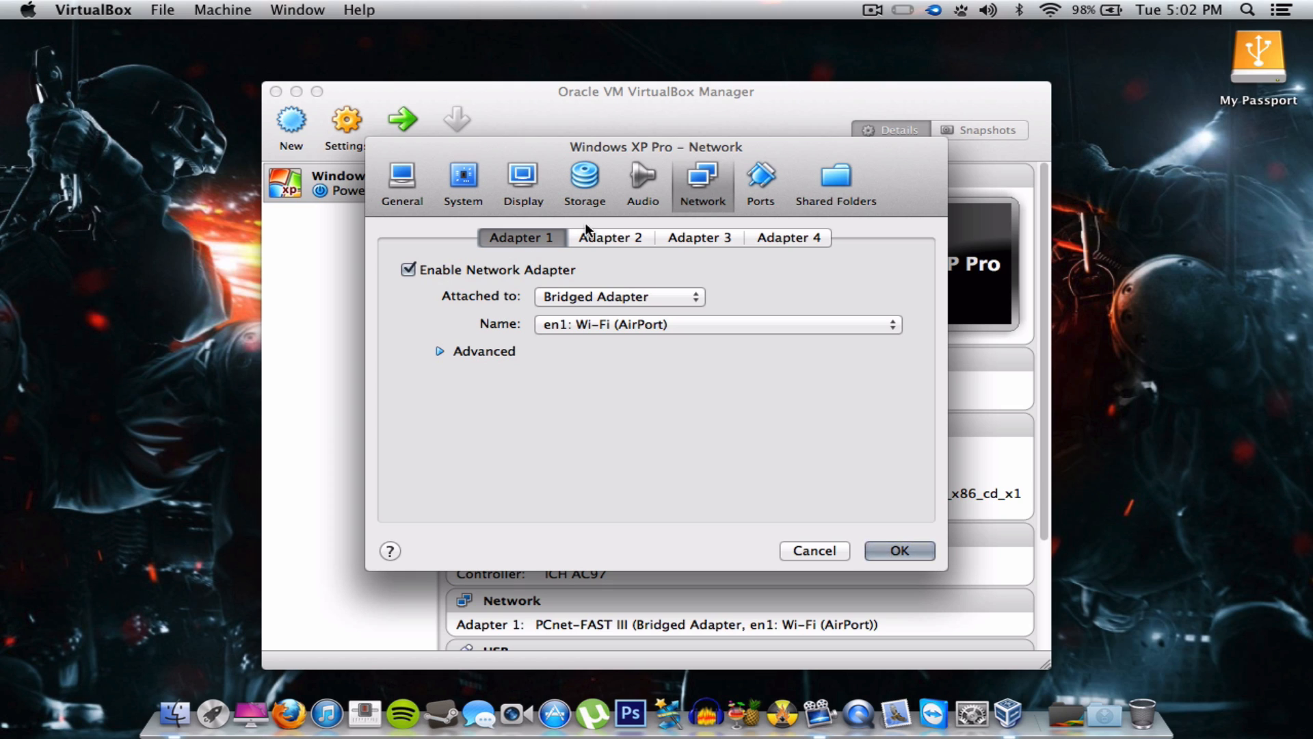
{"action": "mouse_move", "coordinate": [469, 324]}
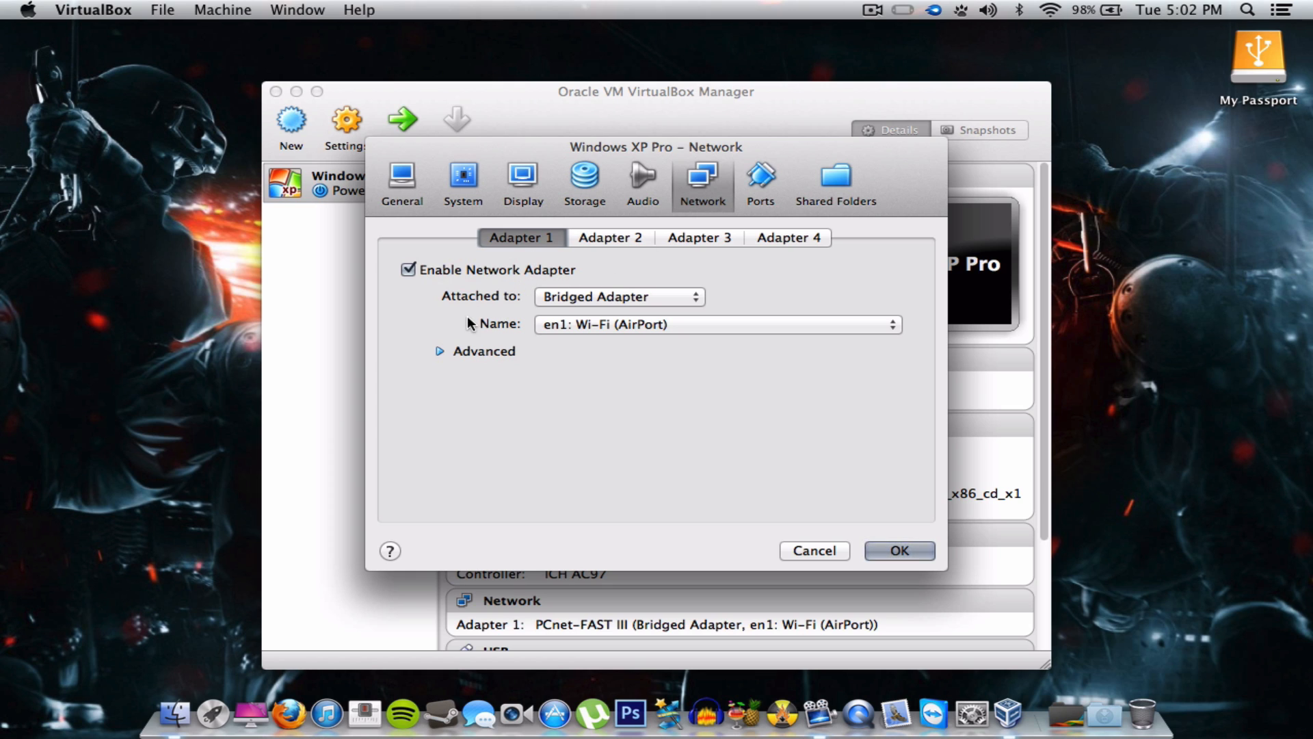
{"action": "mouse_move", "coordinate": [596, 303]}
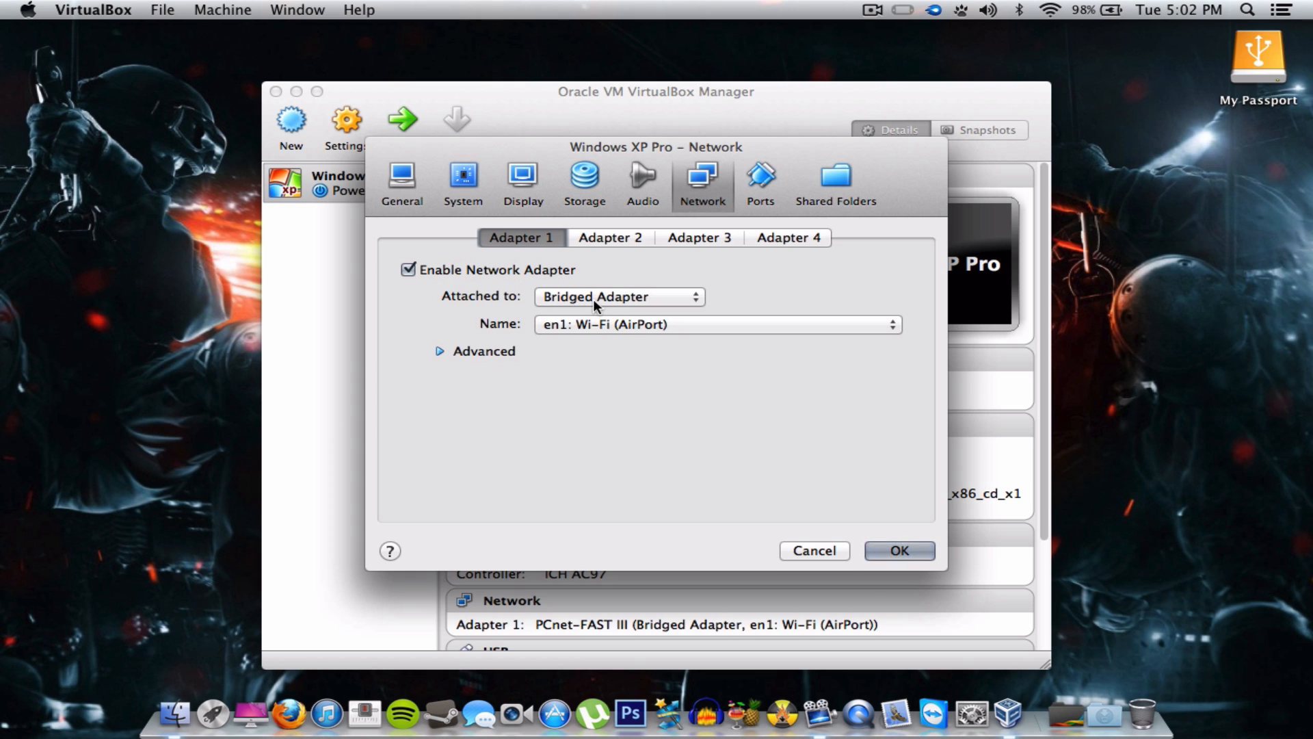
Step: Keep Adapter 1 bridged to en1 Wi-Fi (AirPort) with PCnet-FAST III adapter type
{"action": "left_click", "coordinate": [715, 324]}
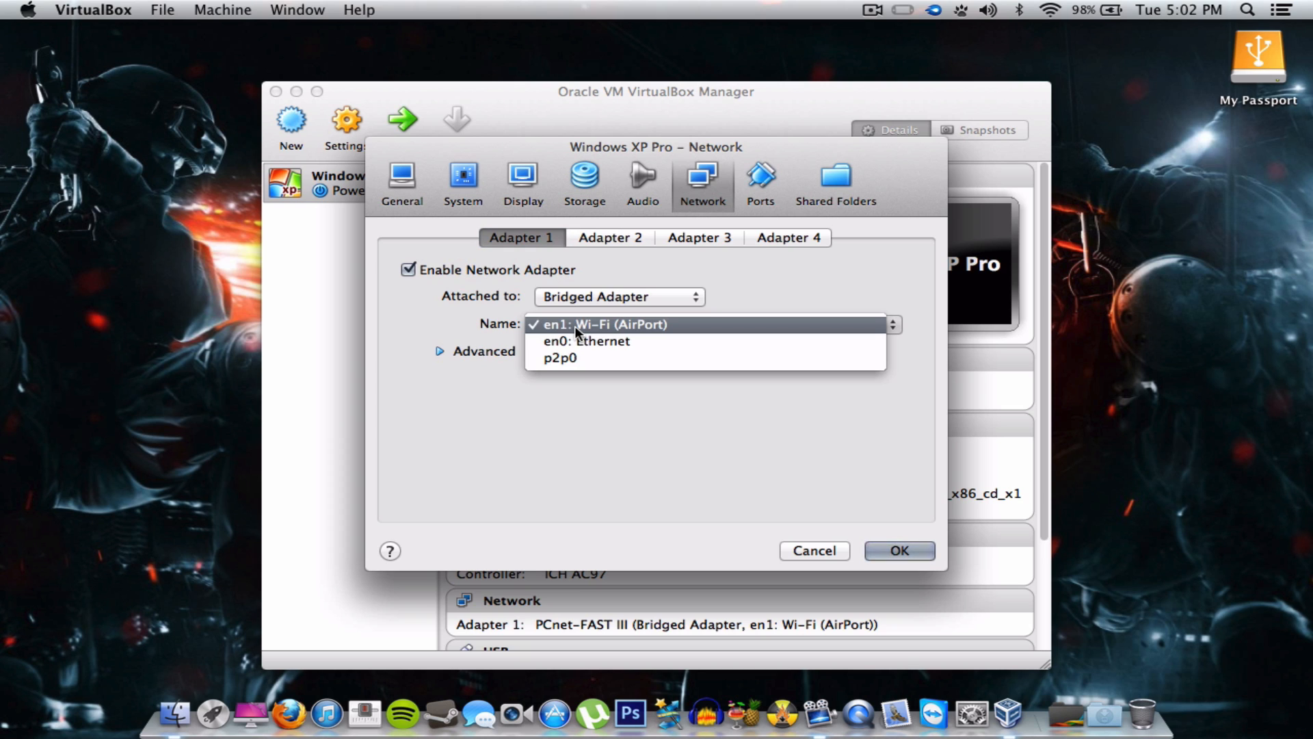
{"action": "left_click", "coordinate": [575, 324]}
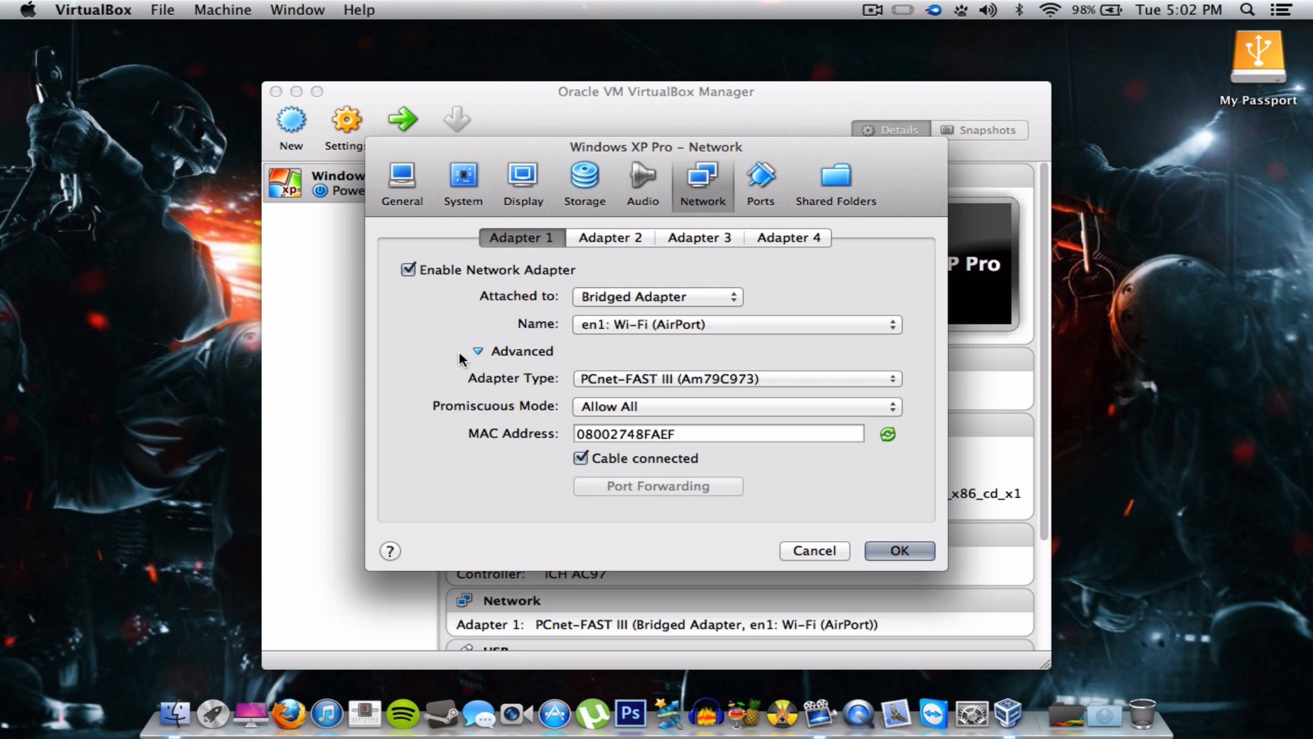
{"action": "left_click", "coordinate": [891, 378]}
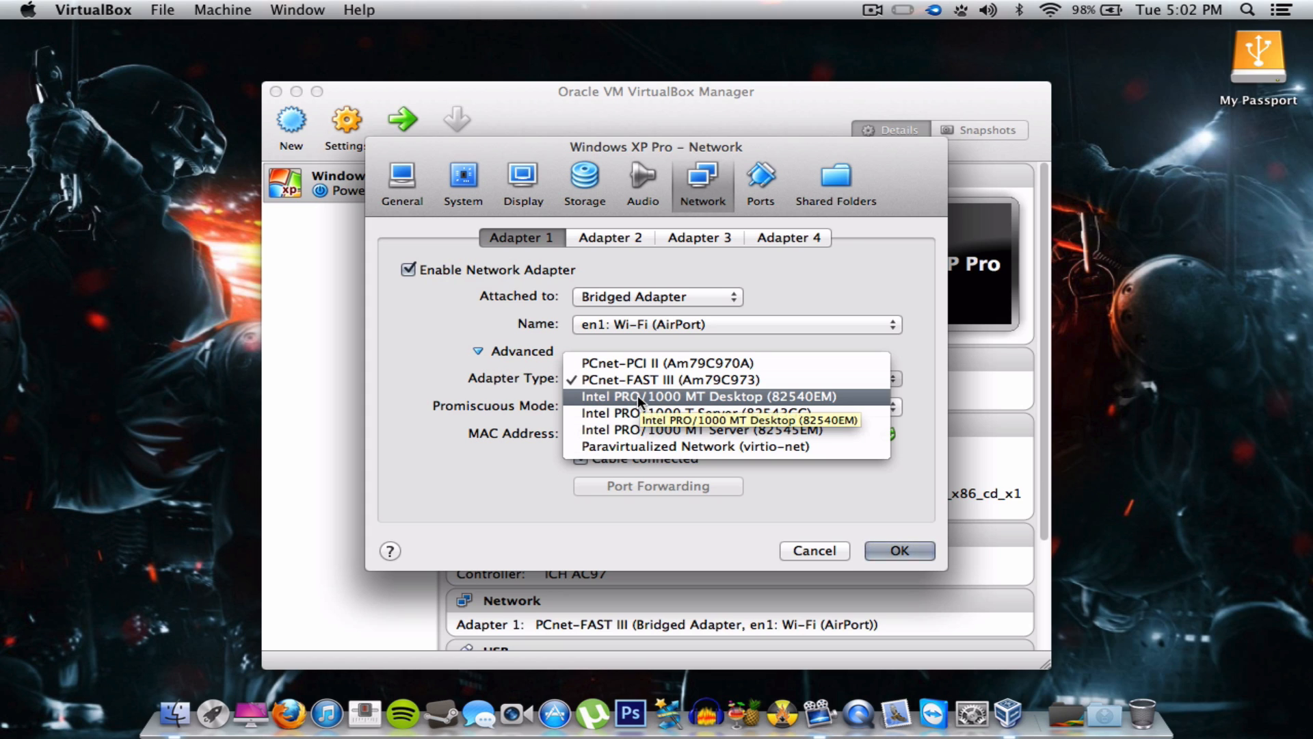
{"action": "mouse_move", "coordinate": [662, 380]}
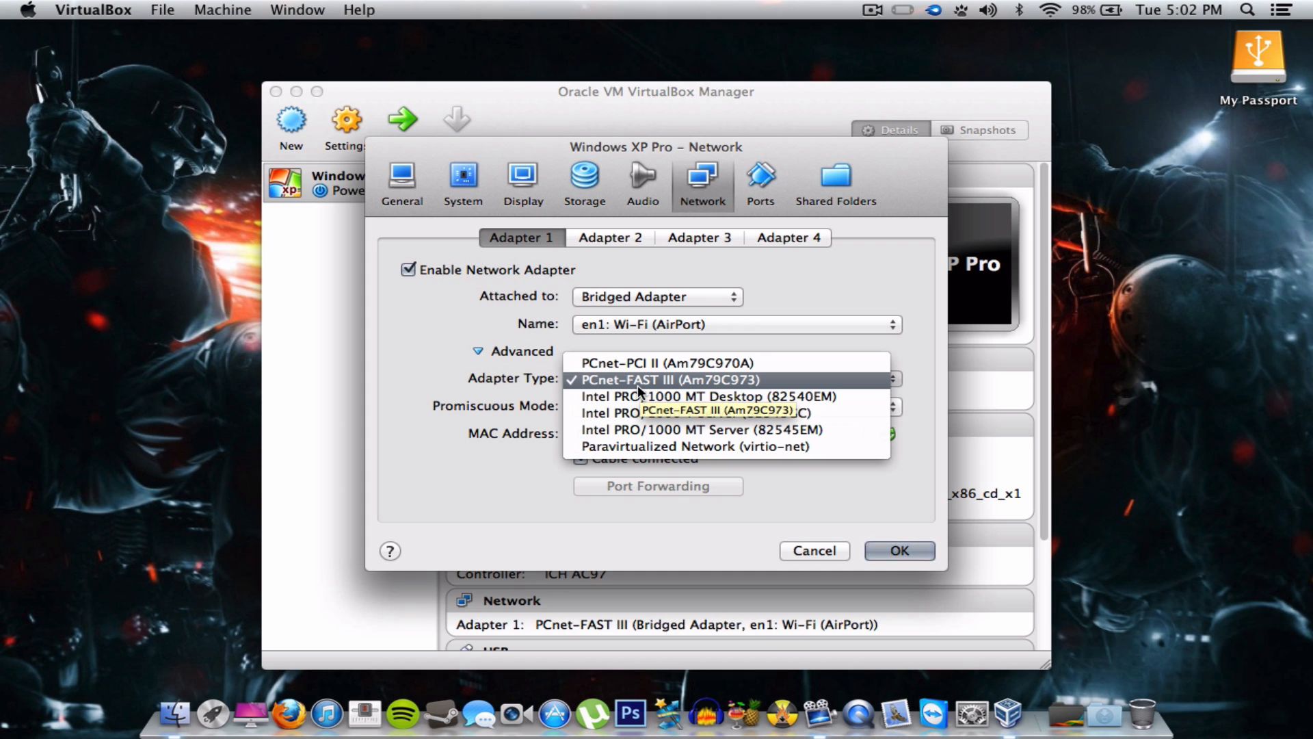
{"action": "mouse_move", "coordinate": [638, 362]}
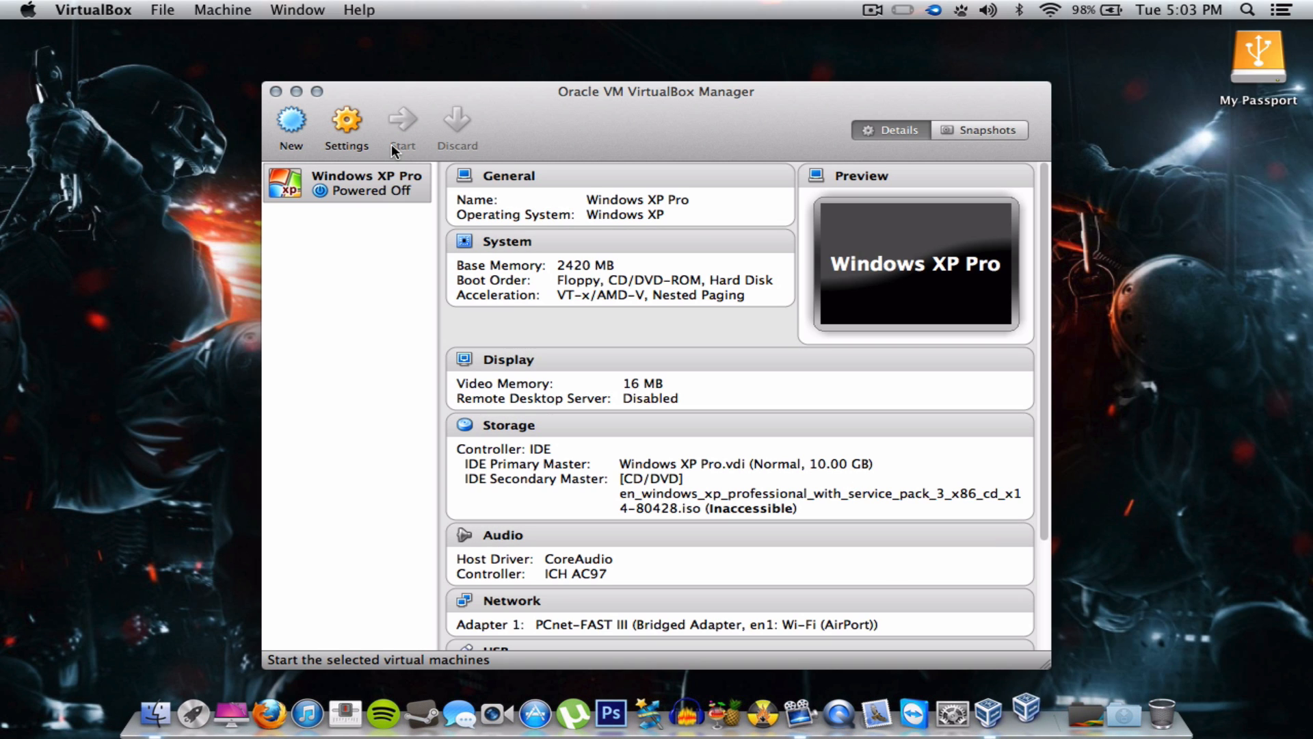
Step: Power on the Windows XP Pro machine and move its window toward the centre
{"action": "left_click", "coordinate": [403, 125]}
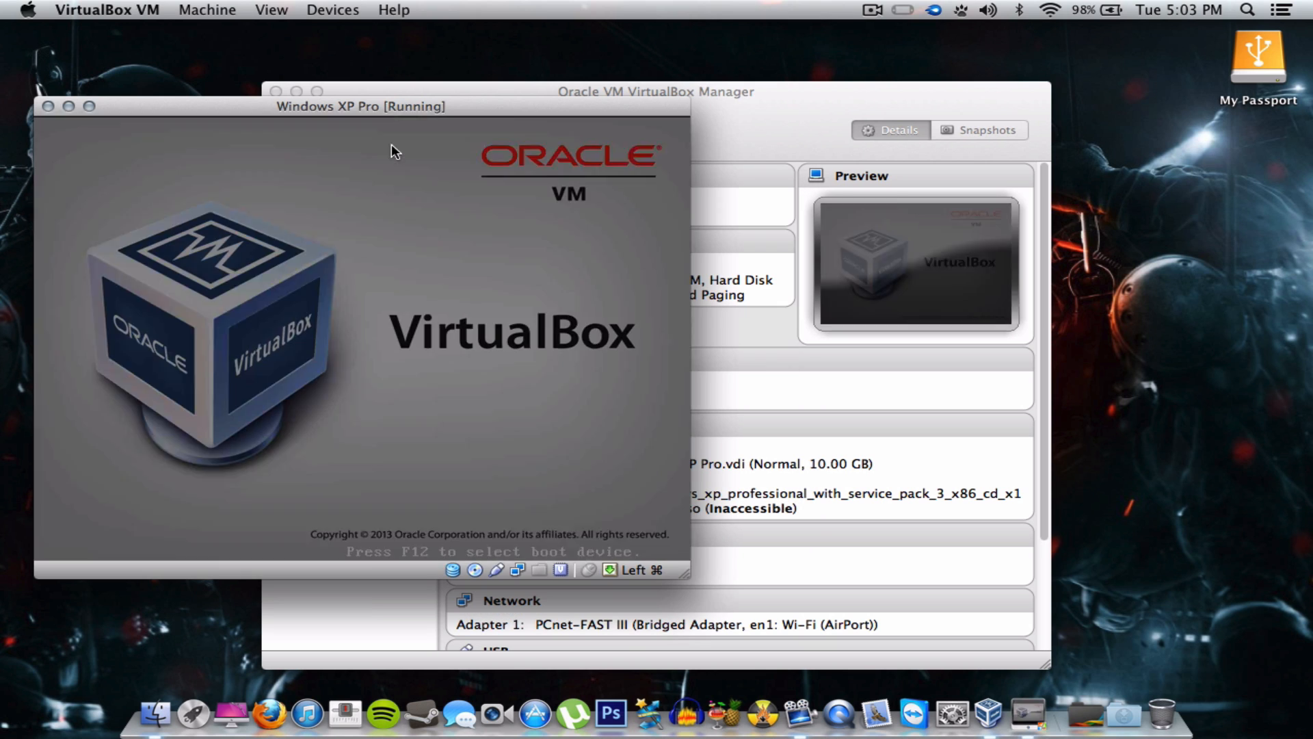
{"action": "left_click_drag", "start_coordinate": [358, 106], "coordinate": [456, 101]}
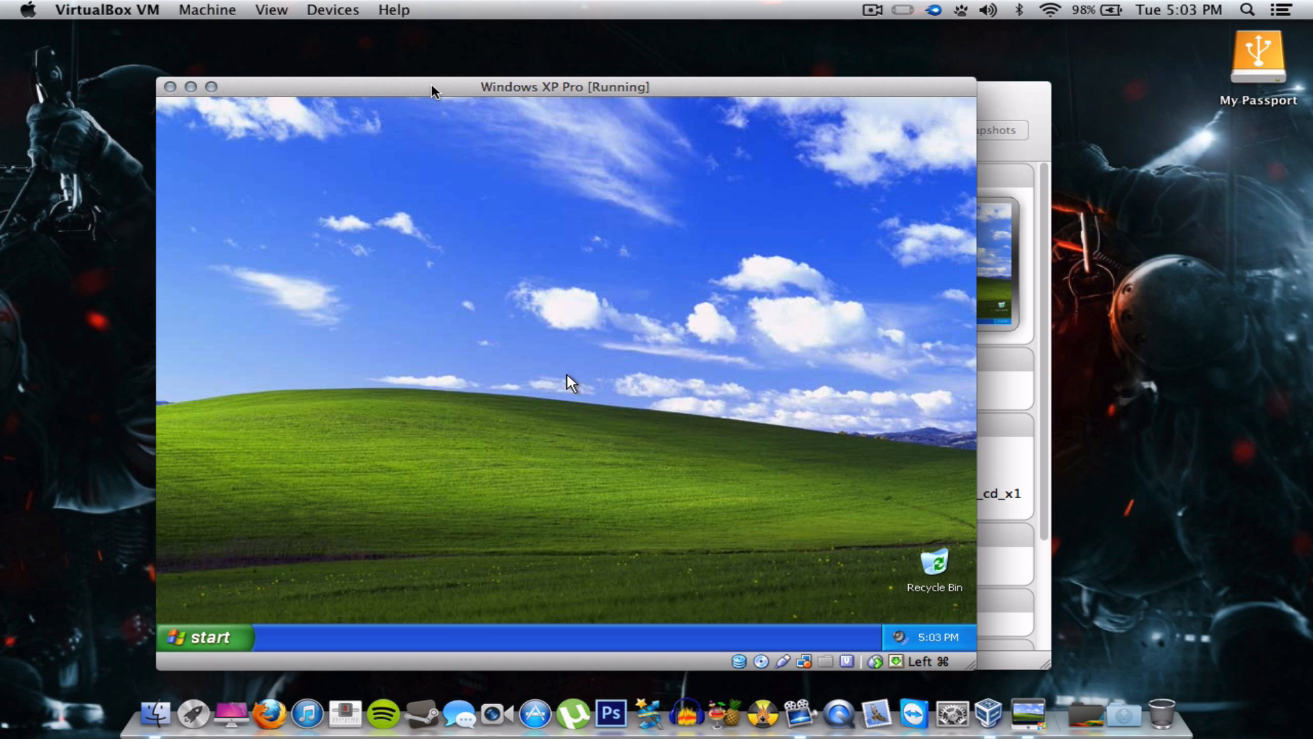
{"action": "mouse_move", "coordinate": [254, 586]}
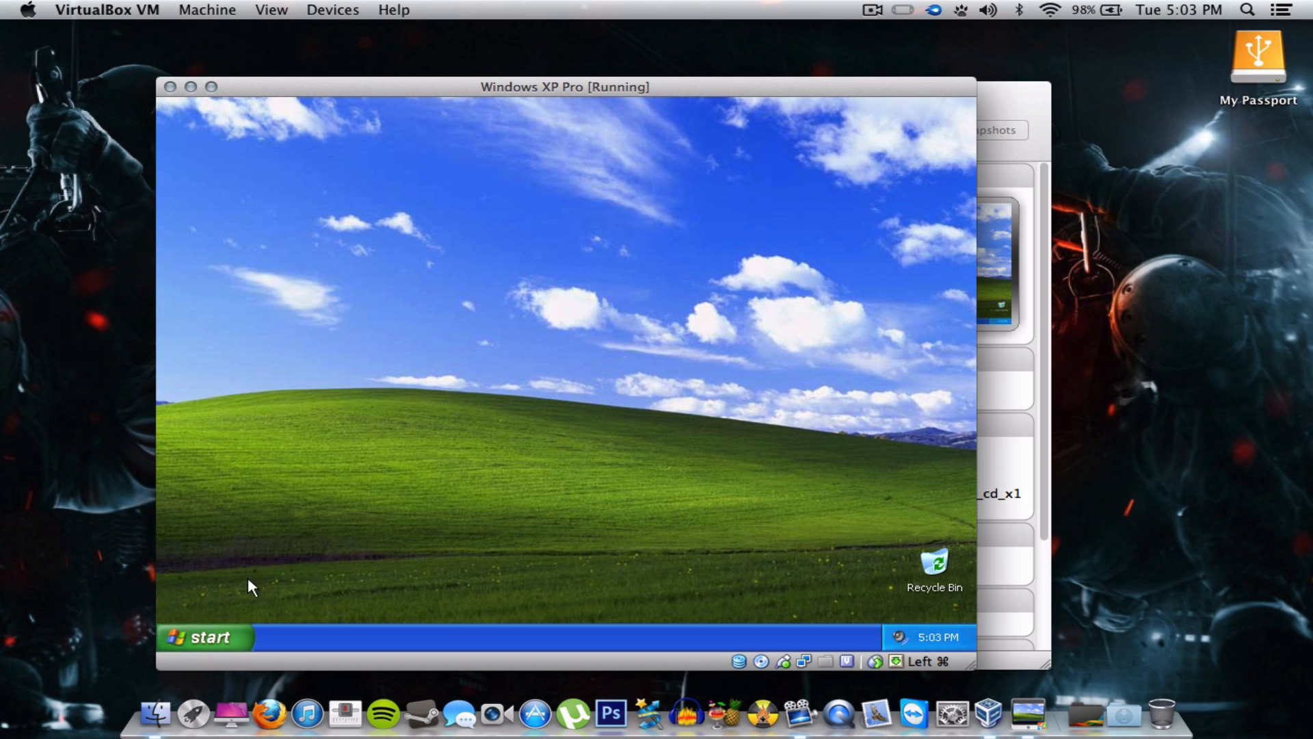
Step: Confirm the guest's Local Area Connection is Connected through My Network Places' network connections
{"action": "left_click", "coordinate": [202, 637]}
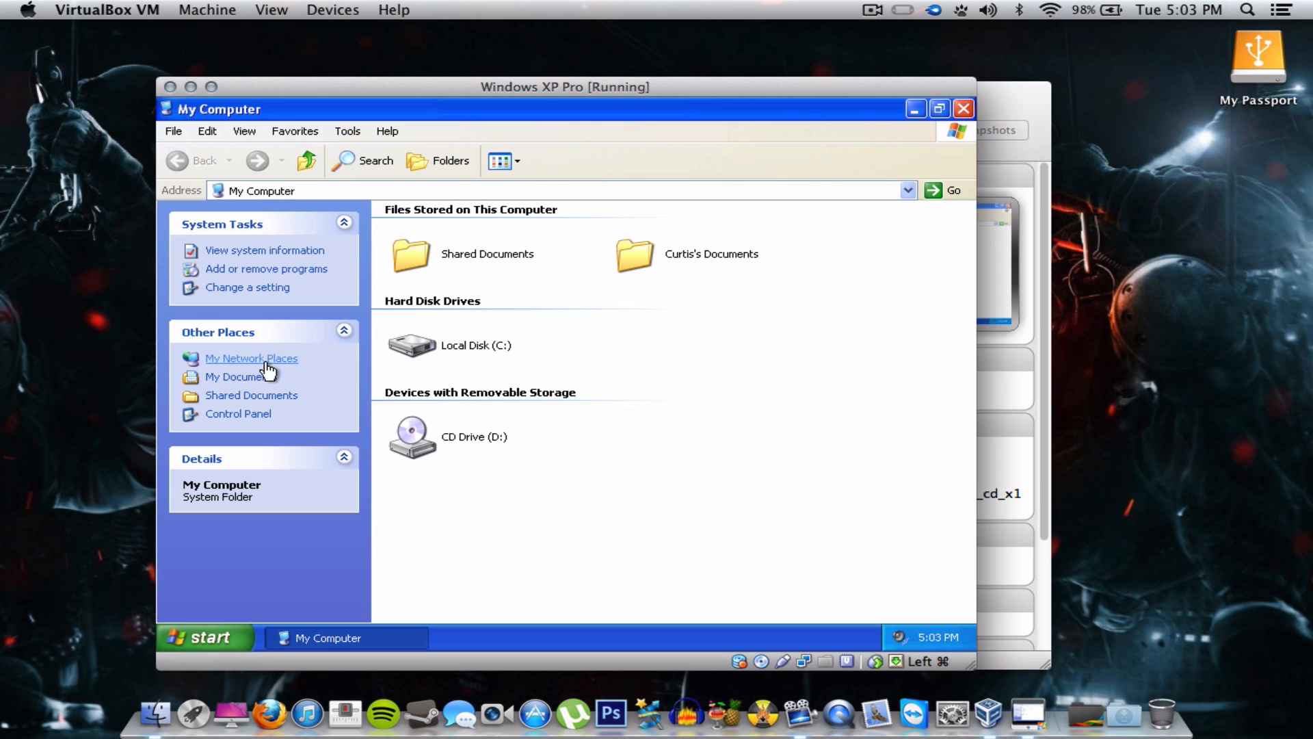
{"action": "mouse_move", "coordinate": [251, 358]}
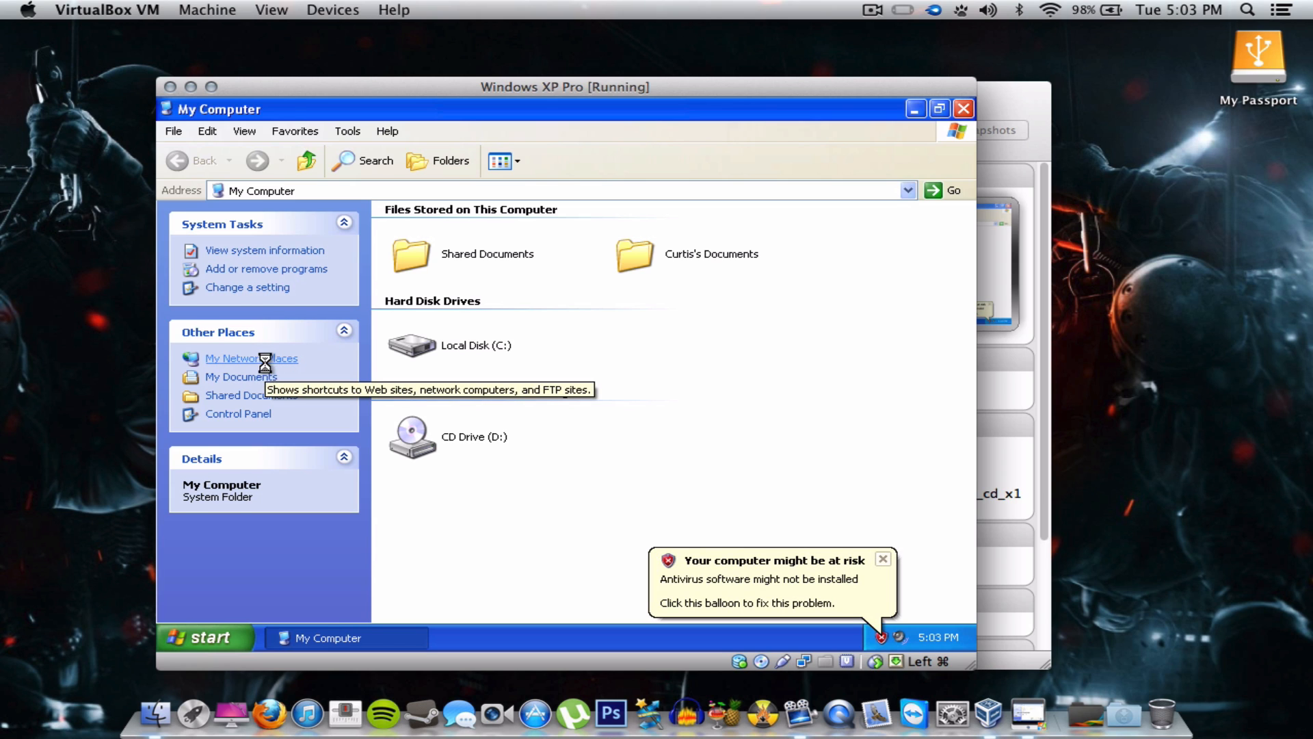
{"action": "left_click", "coordinate": [250, 358]}
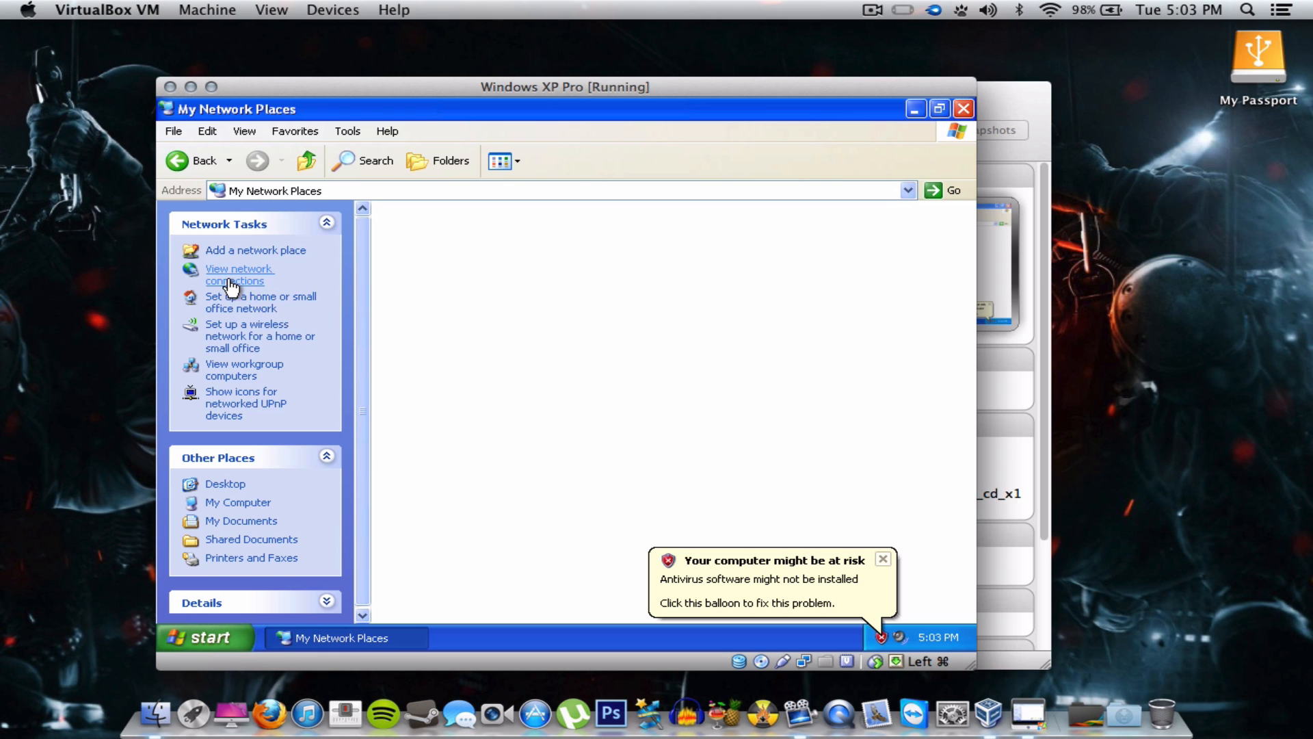
{"action": "left_click", "coordinate": [238, 274]}
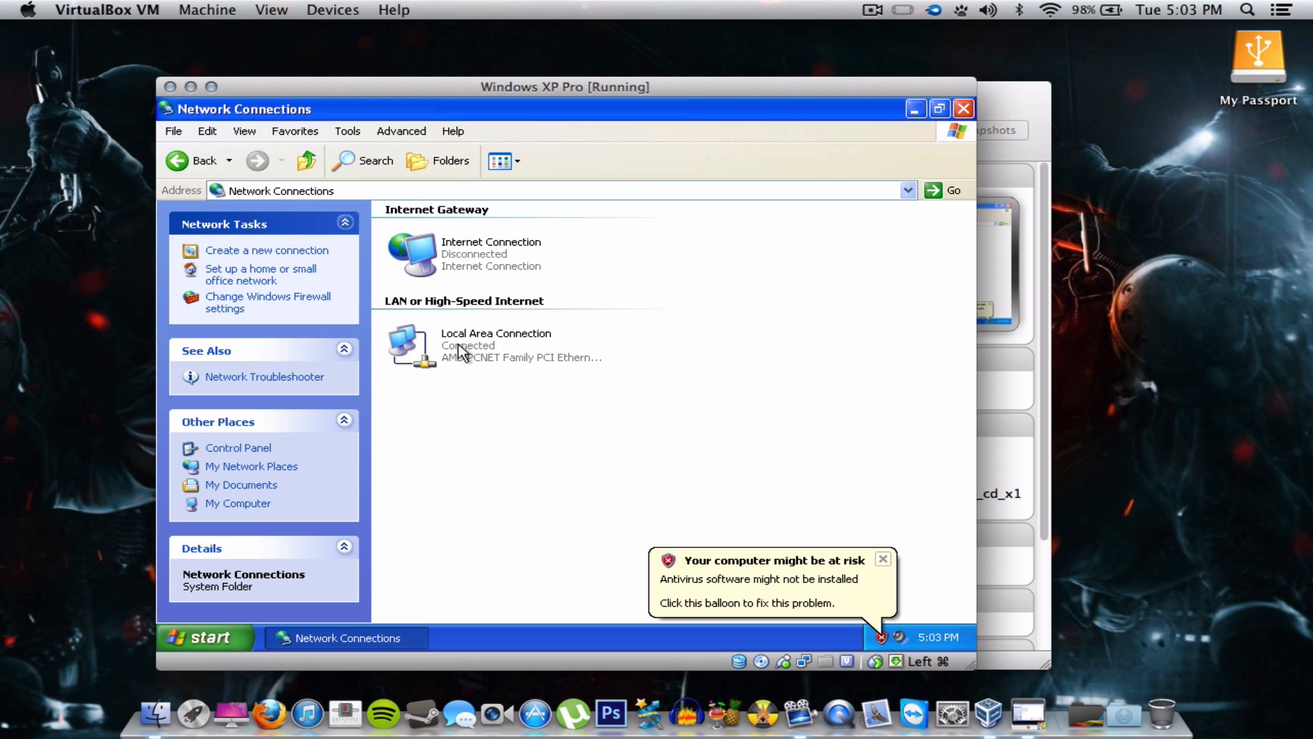
{"action": "left_click", "coordinate": [495, 344]}
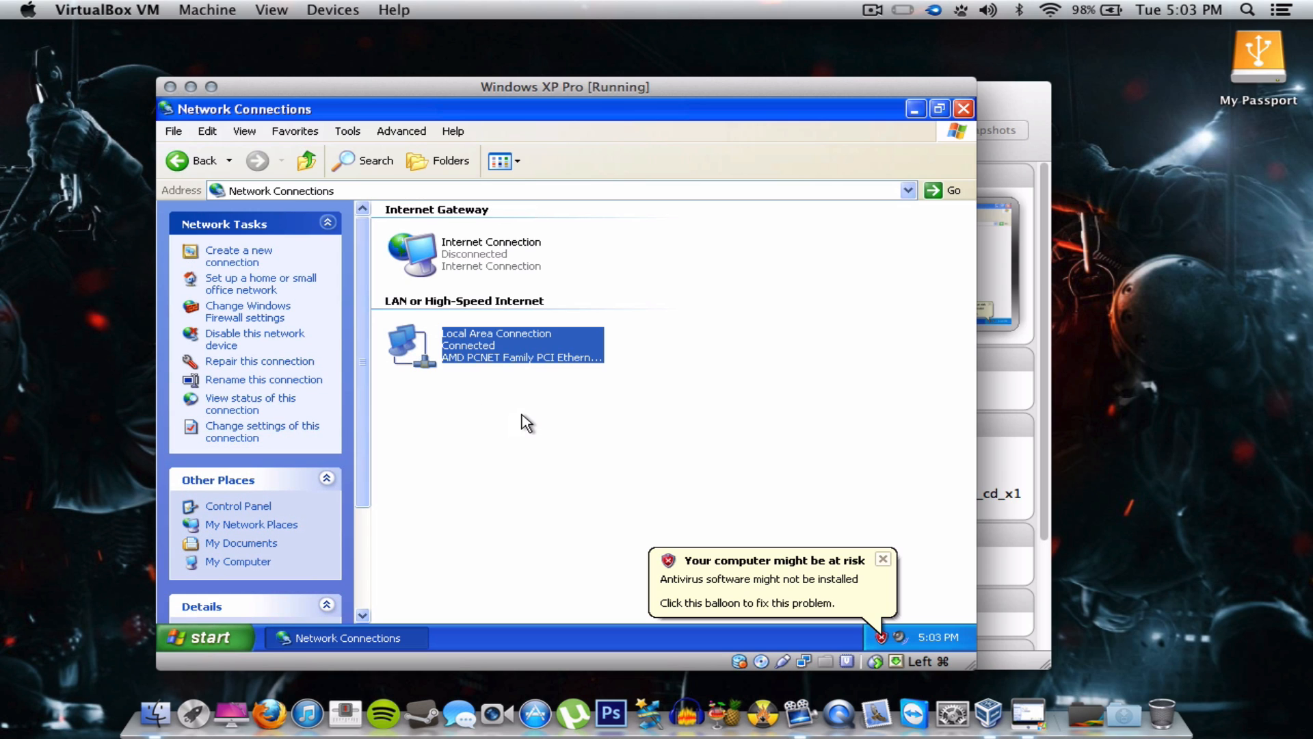
{"action": "mouse_move", "coordinate": [657, 358]}
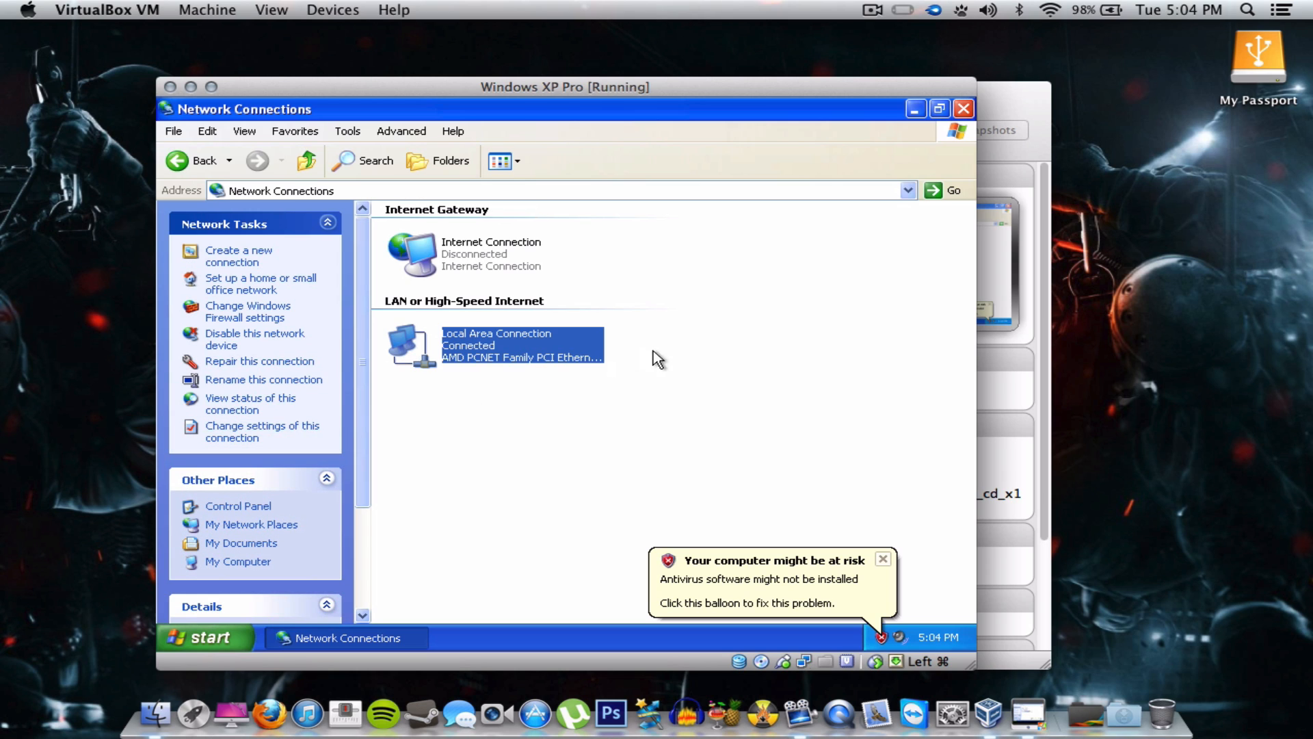
{"action": "mouse_move", "coordinate": [944, 138]}
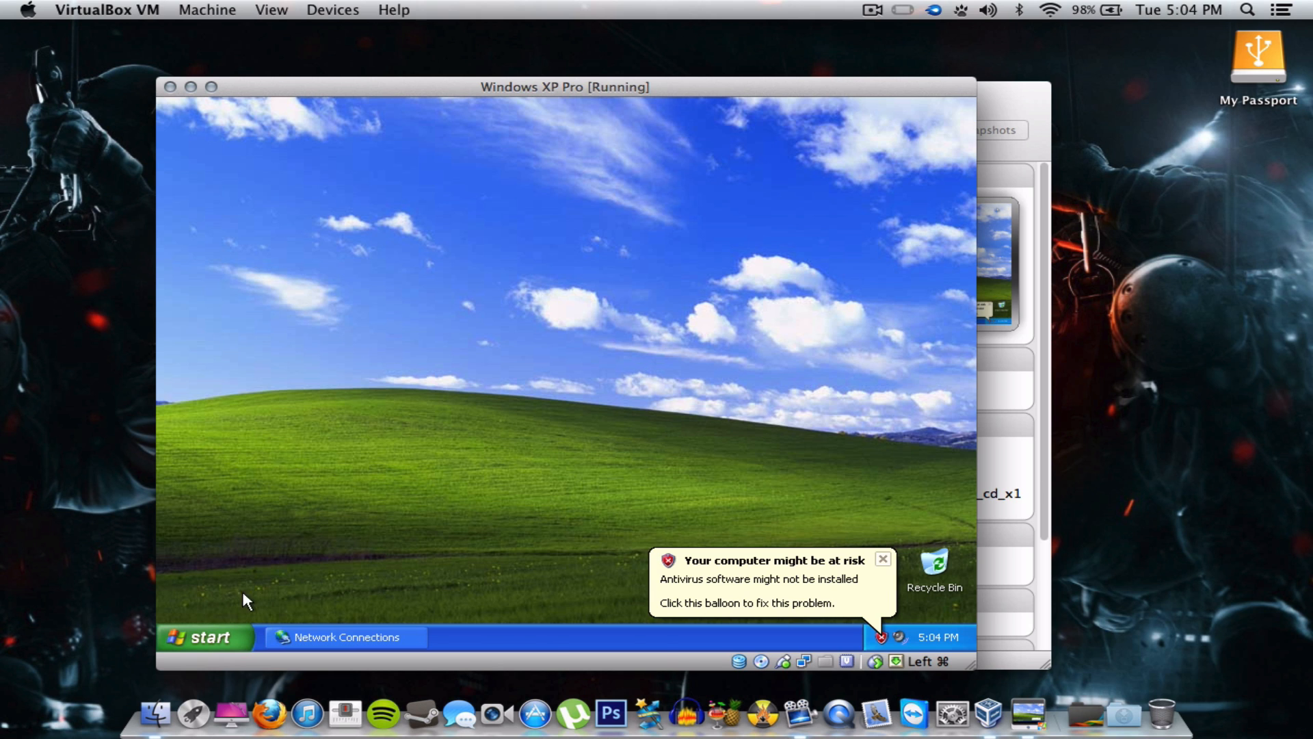
{"action": "left_click", "coordinate": [204, 636]}
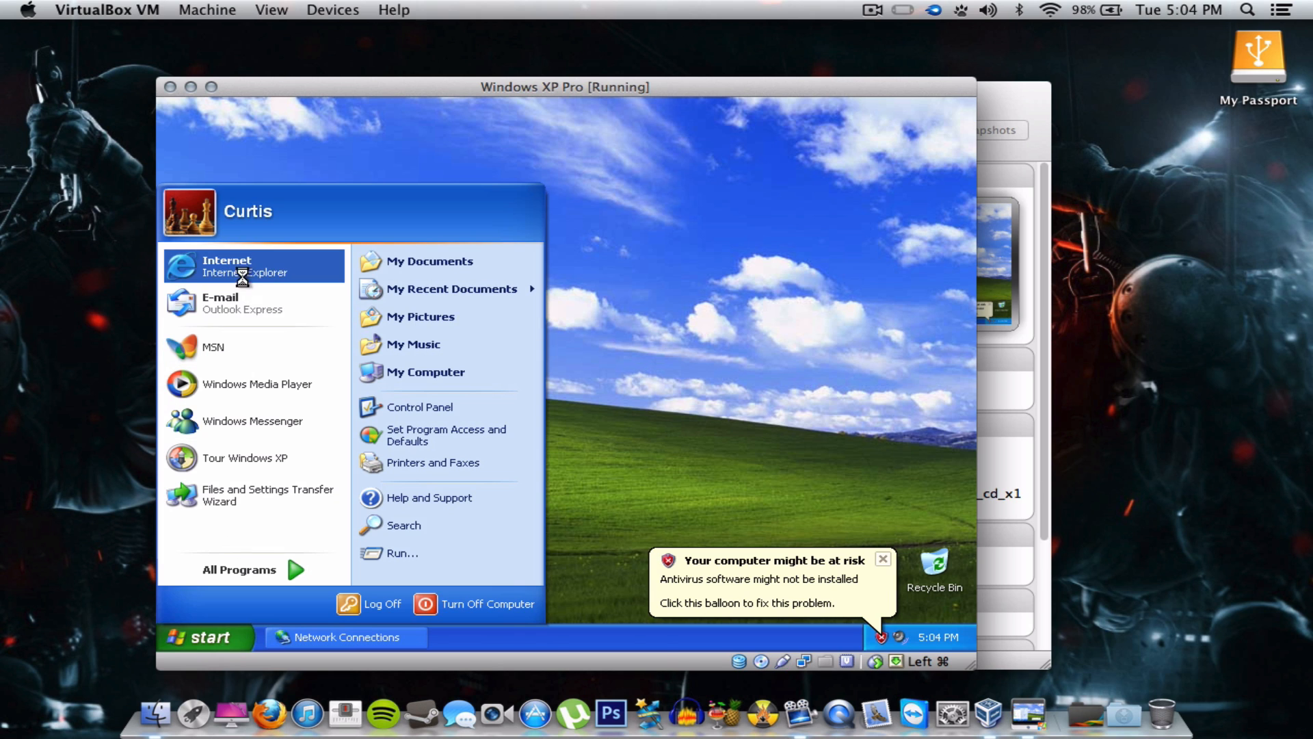
Step: Launch Internet Explorer in the XP guest and begin entering a new address
{"action": "left_click", "coordinate": [253, 265]}
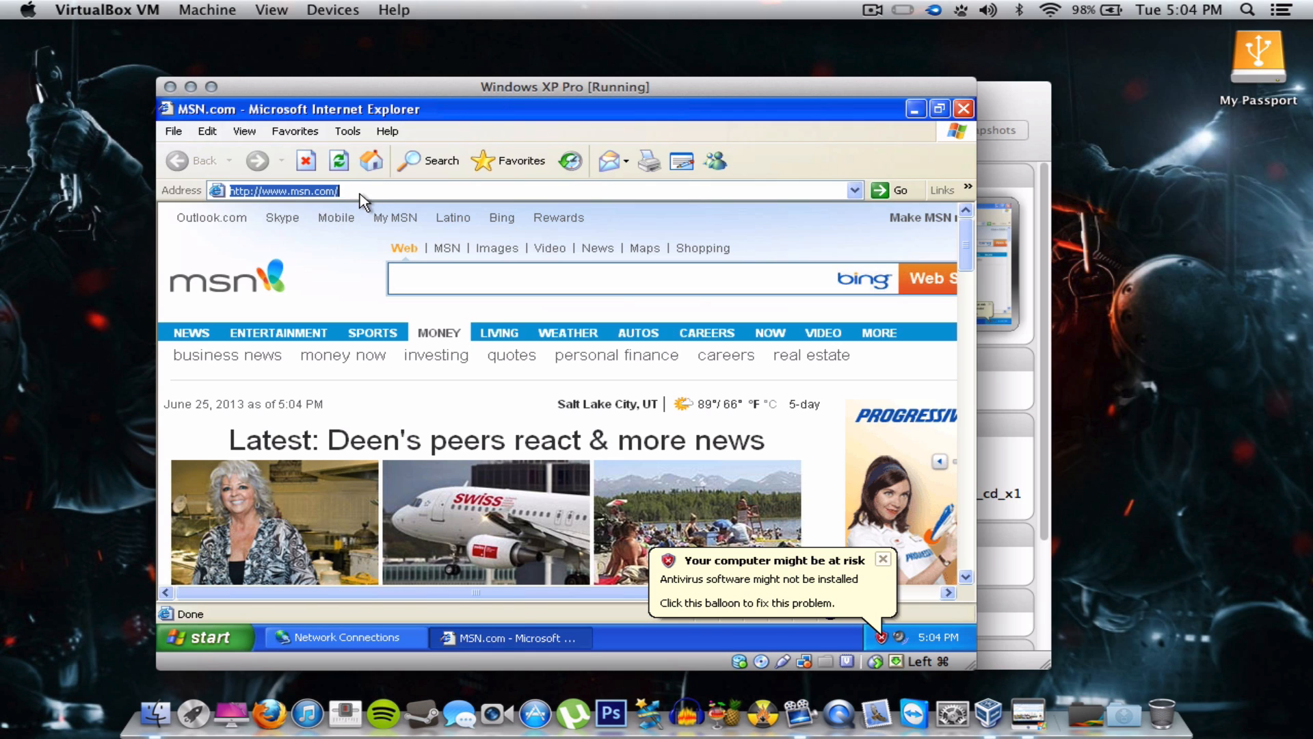
{"action": "type", "text": "g"}
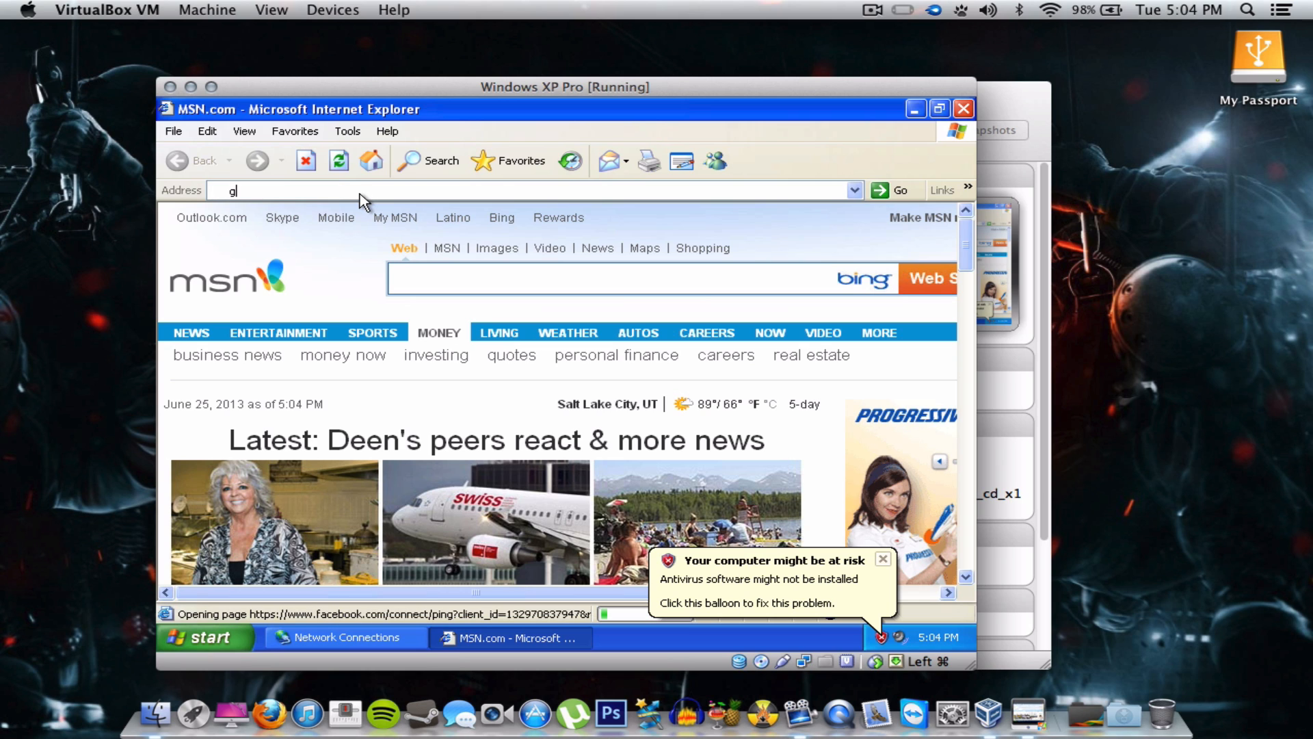
{"action": "left_click", "coordinate": [882, 558]}
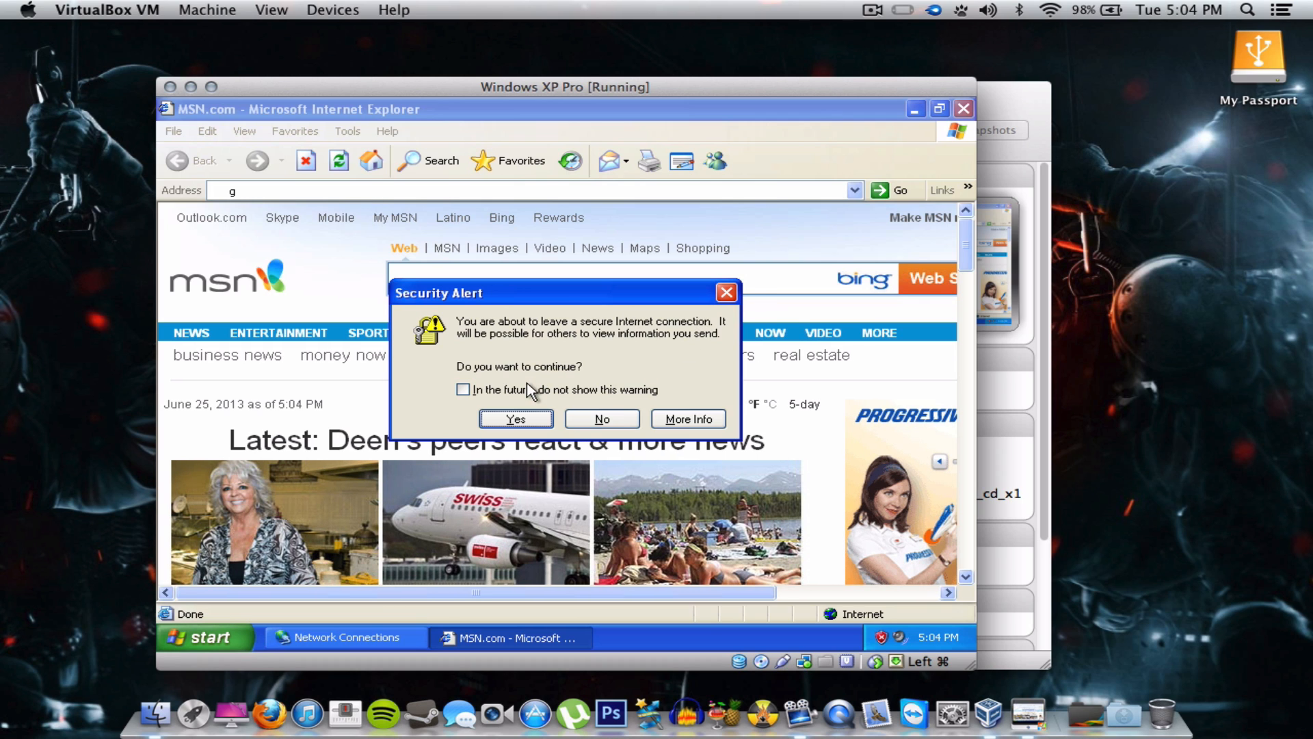
Step: Accept every security alert, suppressing future warnings, and dismiss the cookie privacy notice
{"action": "left_click", "coordinate": [515, 418]}
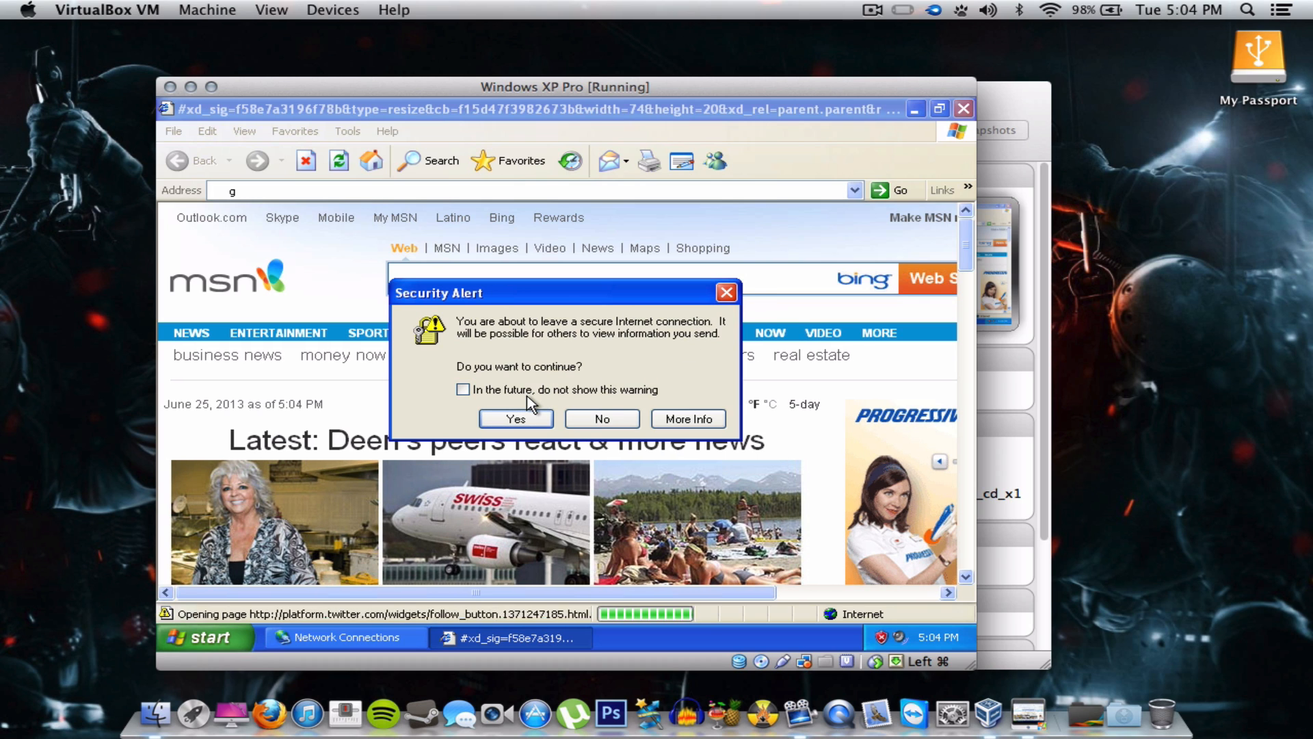
{"action": "left_click", "coordinate": [515, 418]}
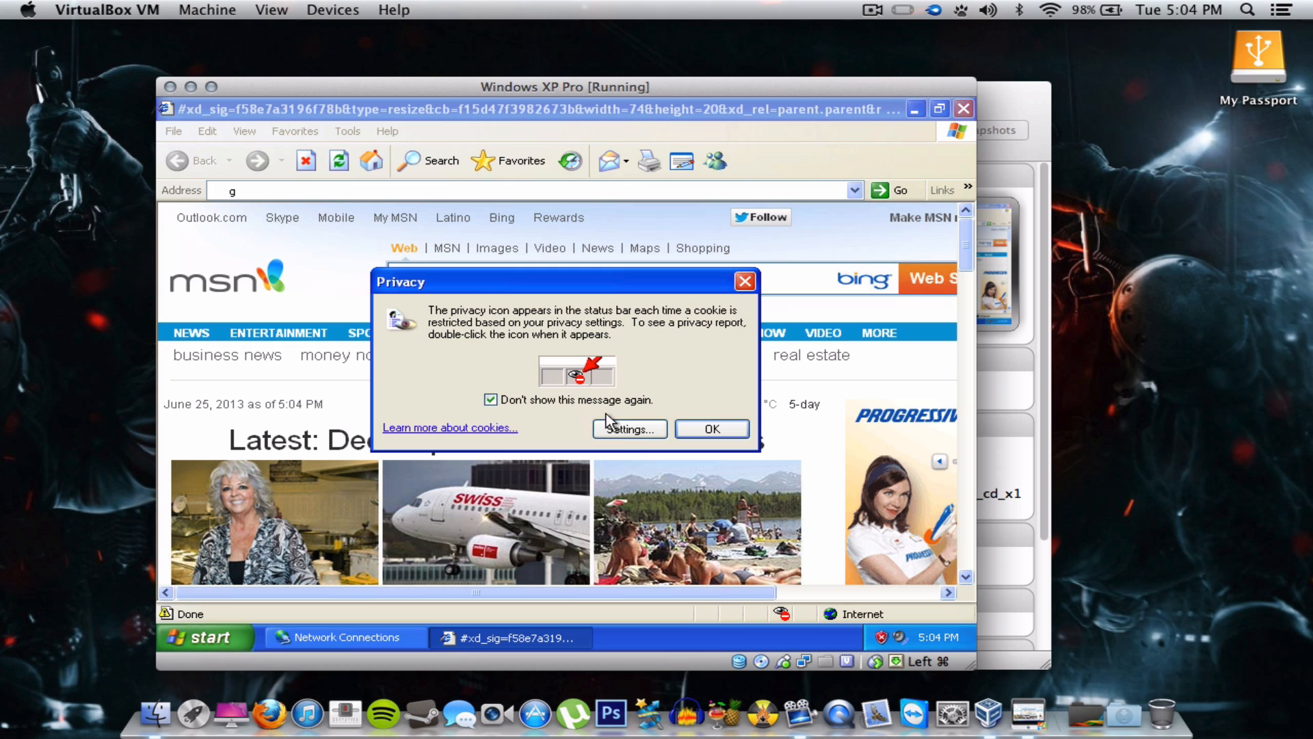
{"action": "left_click", "coordinate": [711, 428]}
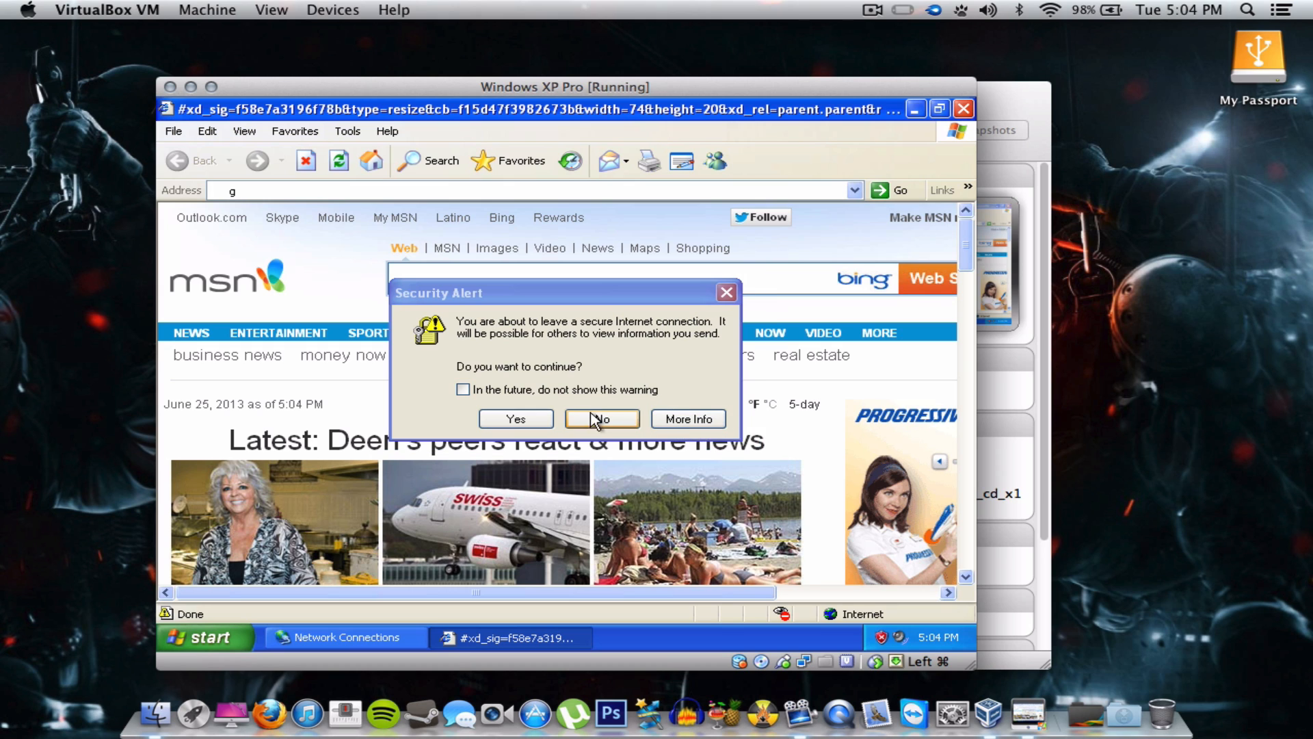
{"action": "left_click", "coordinate": [462, 389]}
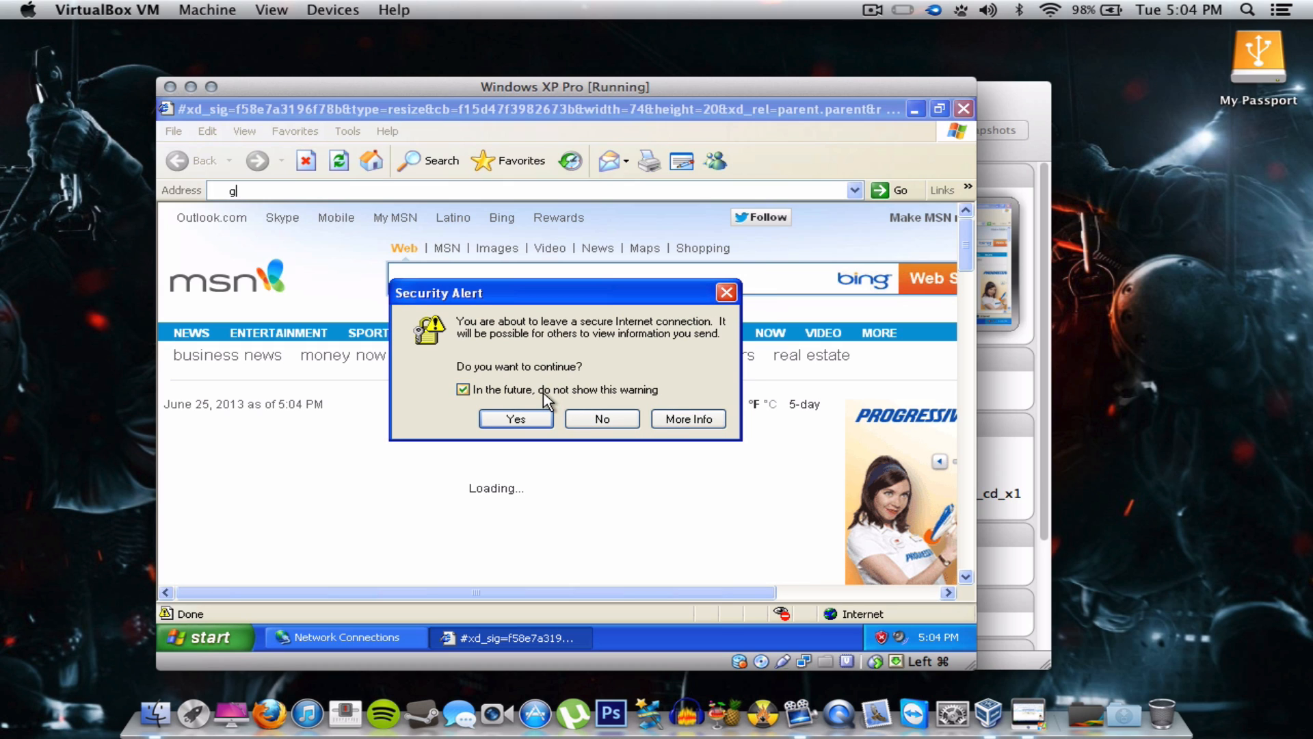
{"action": "left_click", "coordinate": [462, 390]}
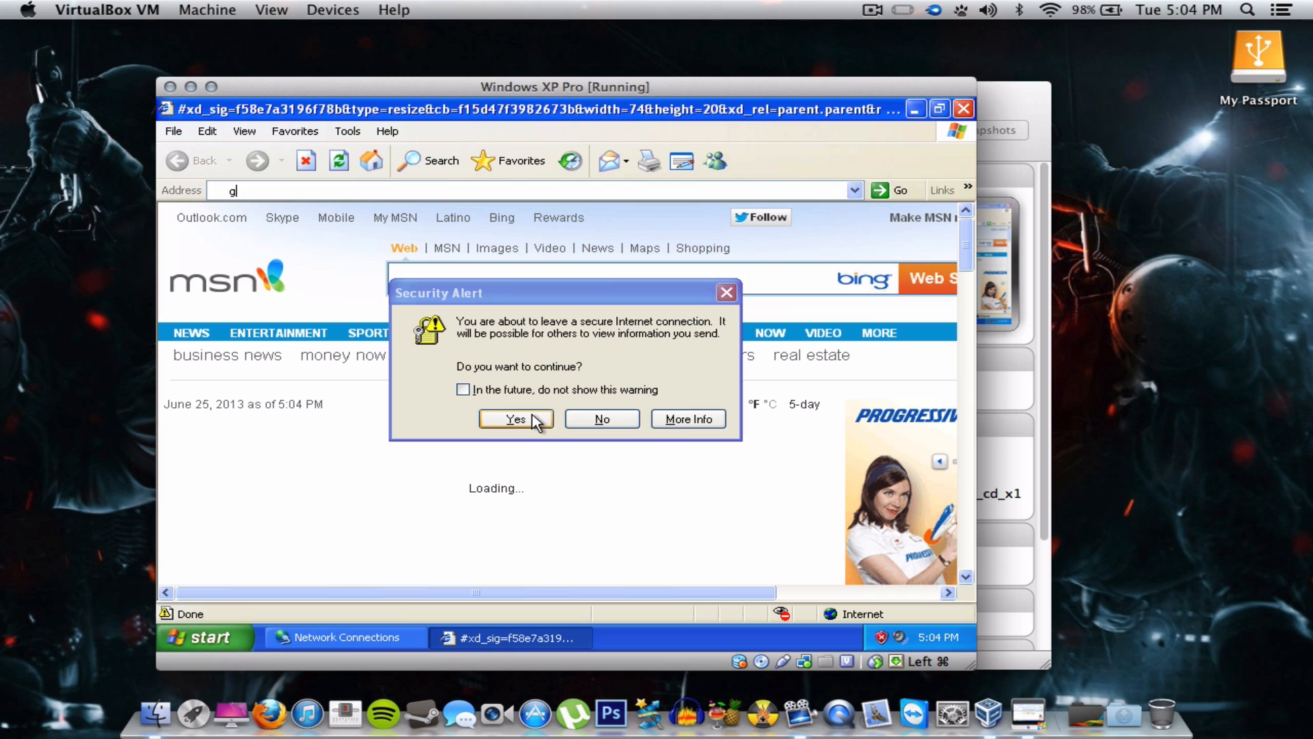
{"action": "left_click", "coordinate": [463, 389]}
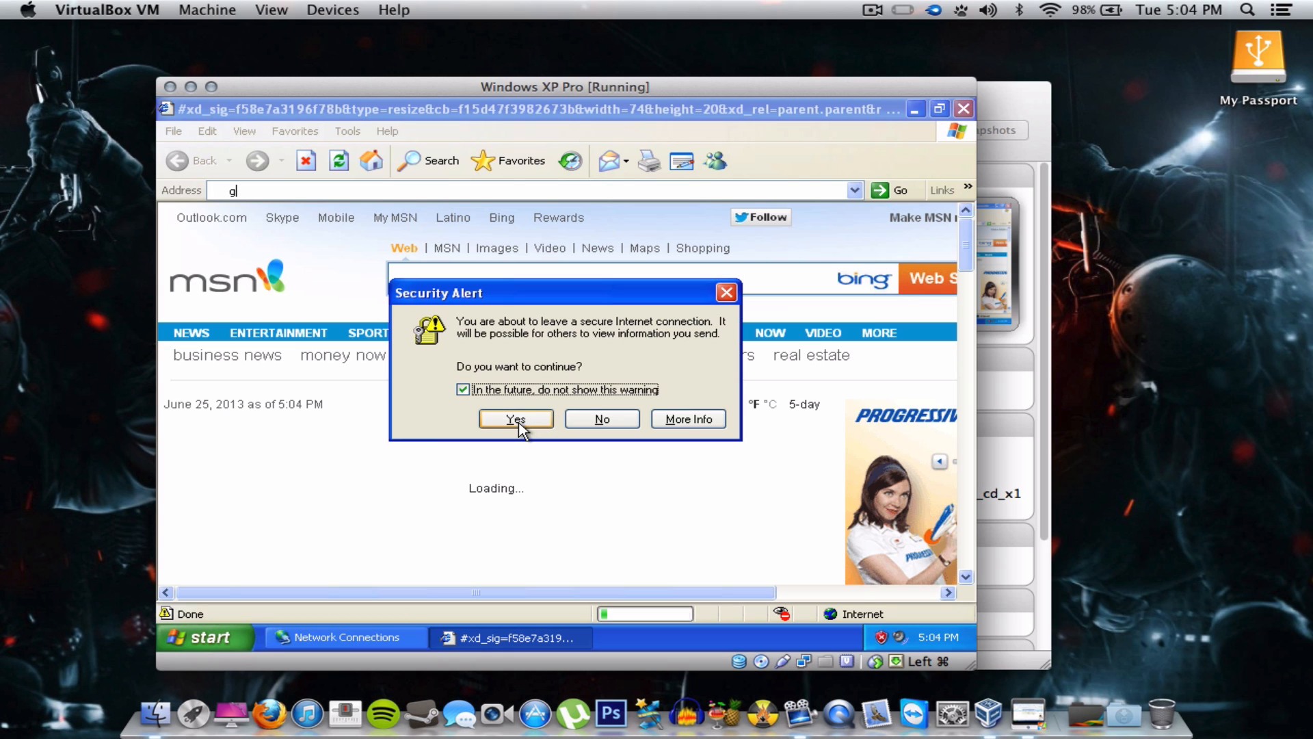
{"action": "left_click", "coordinate": [463, 389]}
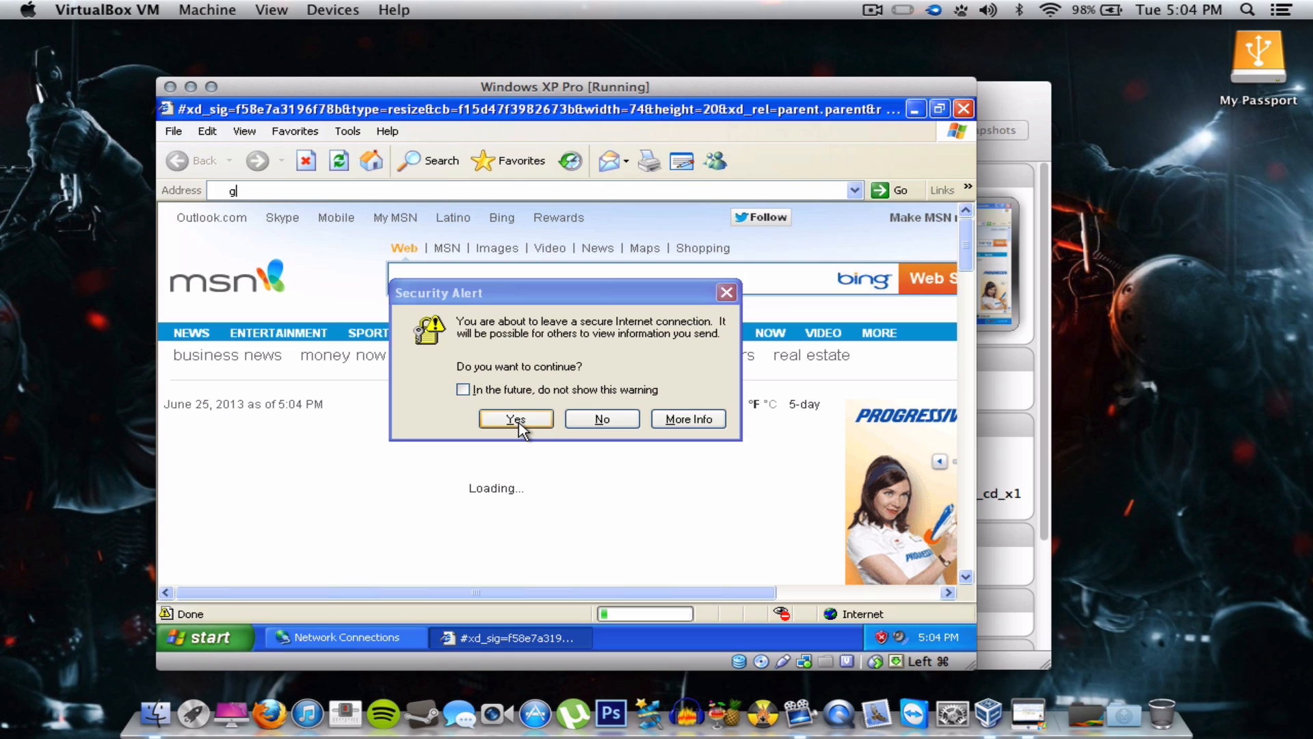
{"action": "left_click", "coordinate": [463, 389]}
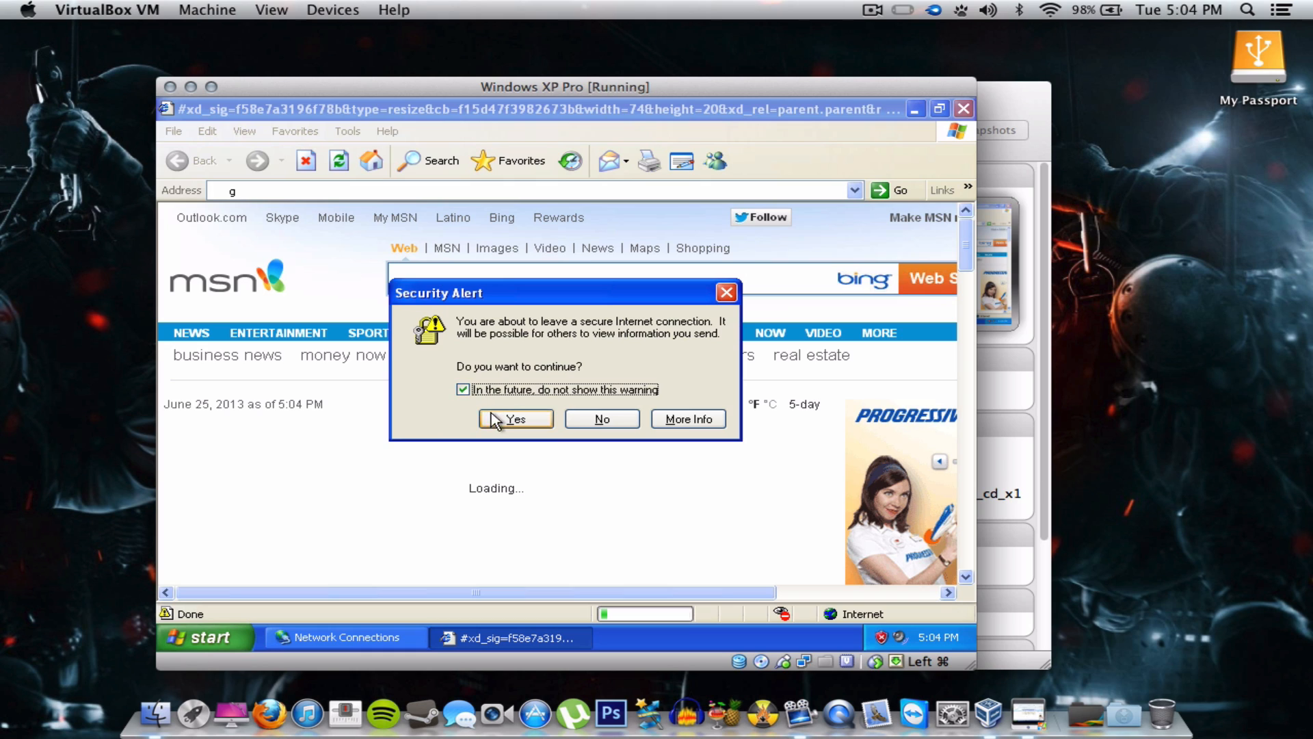
{"action": "left_click", "coordinate": [515, 419]}
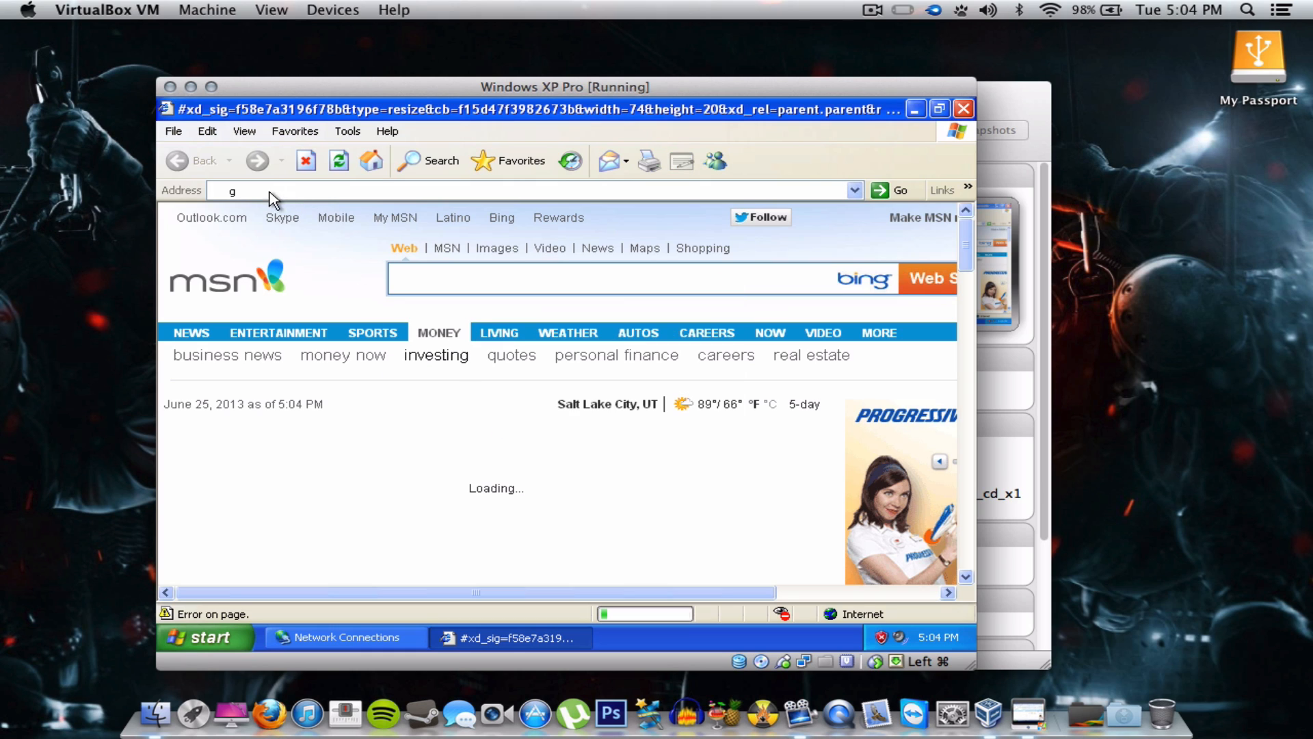
{"action": "type", "text": "o"}
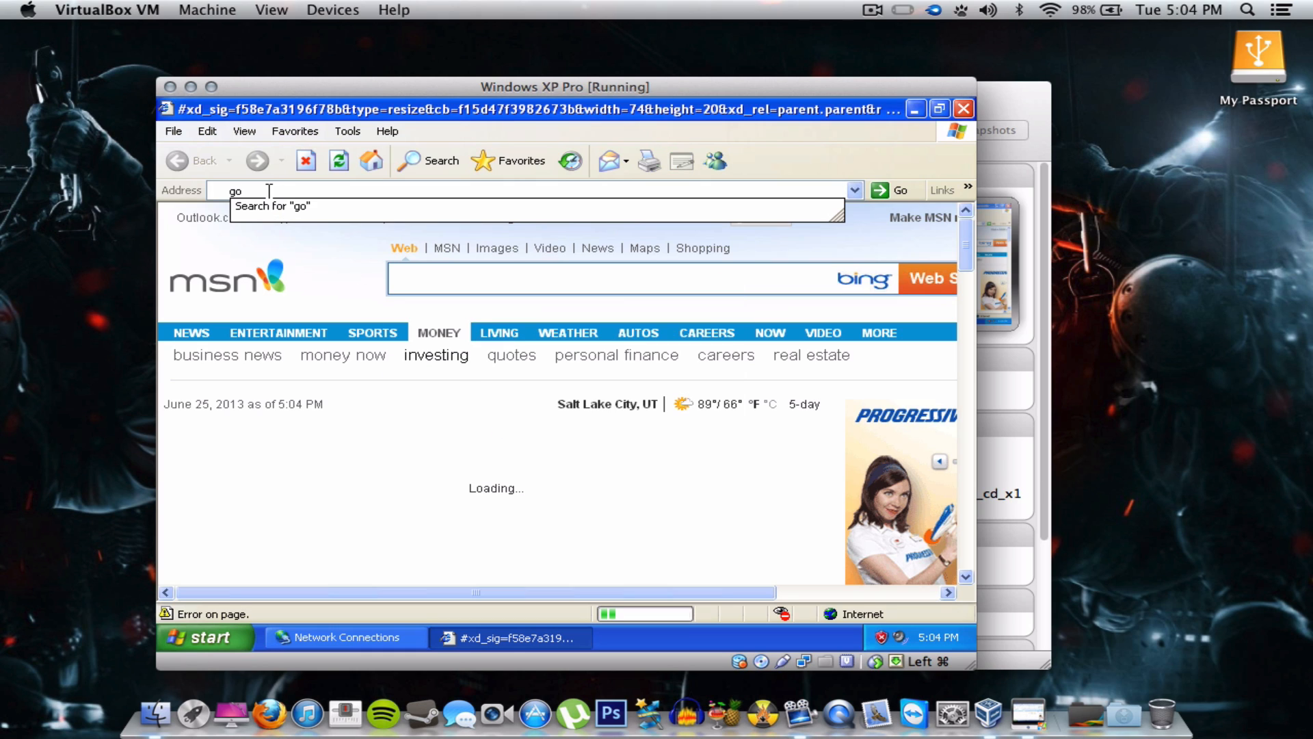
{"action": "type", "text": "oogle.com/"}
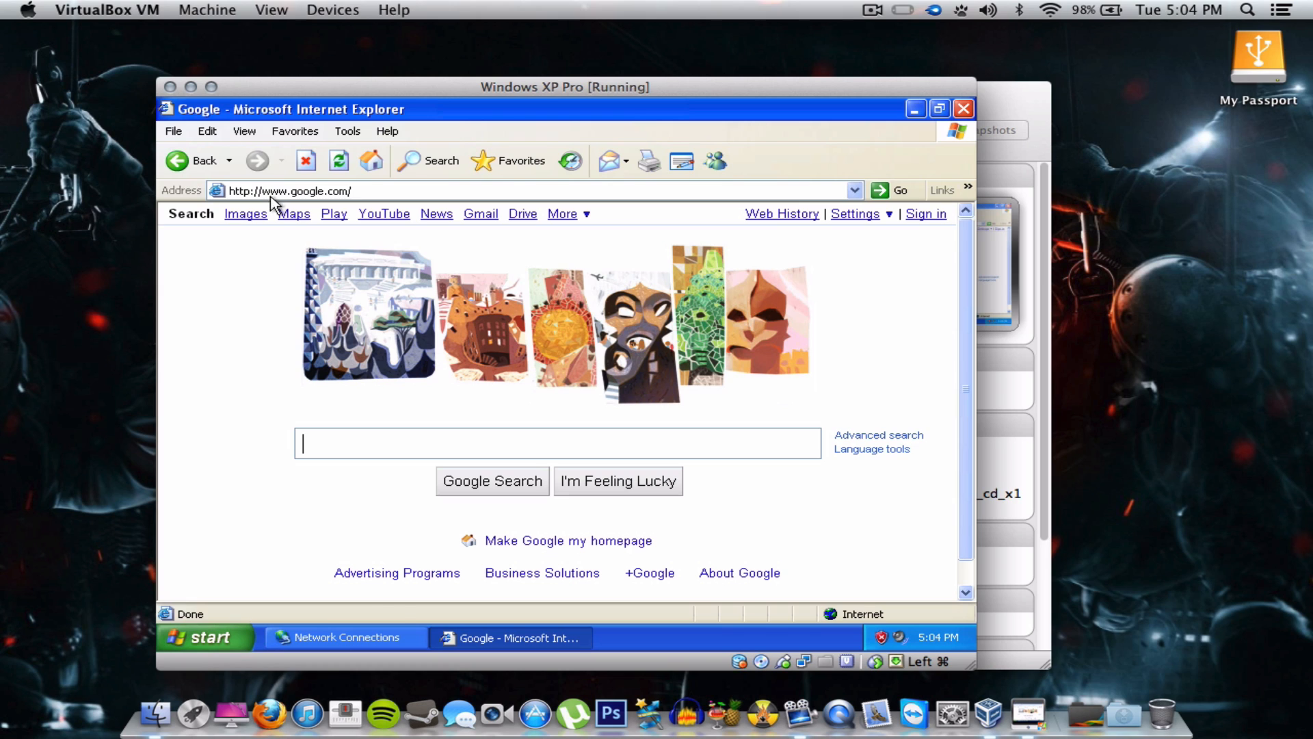
{"action": "mouse_move", "coordinate": [381, 422]}
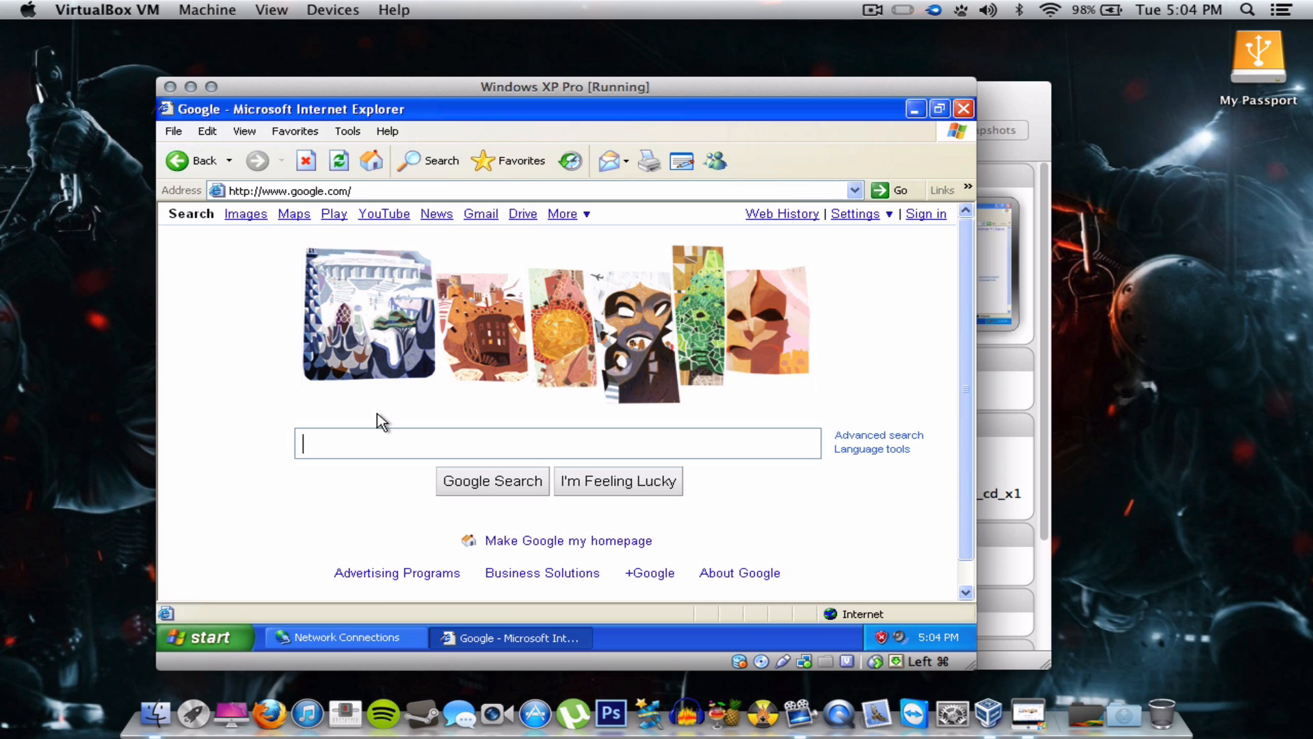
Step: Search Google for 'peanut butter cookies', accepting the send-information prompt
{"action": "type", "text": "p"}
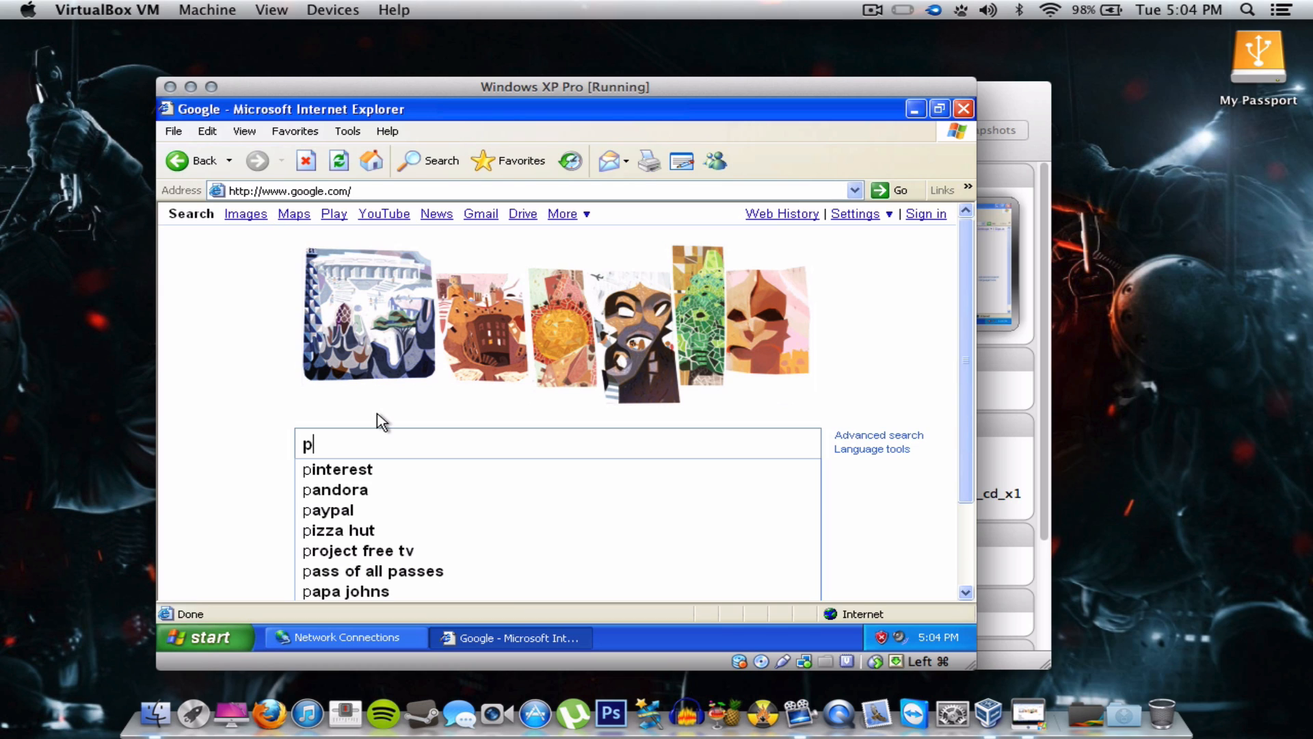
{"action": "type", "text": "eanut bu"}
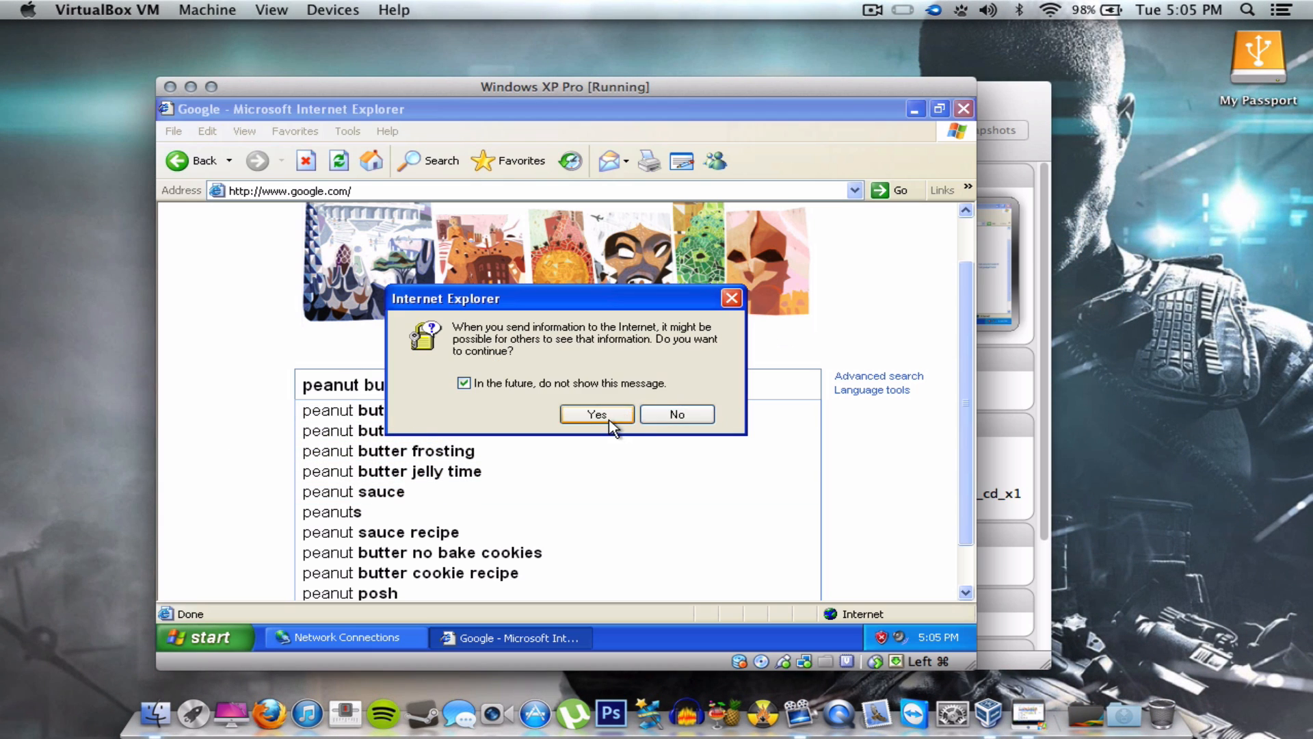
{"action": "left_click", "coordinate": [596, 414]}
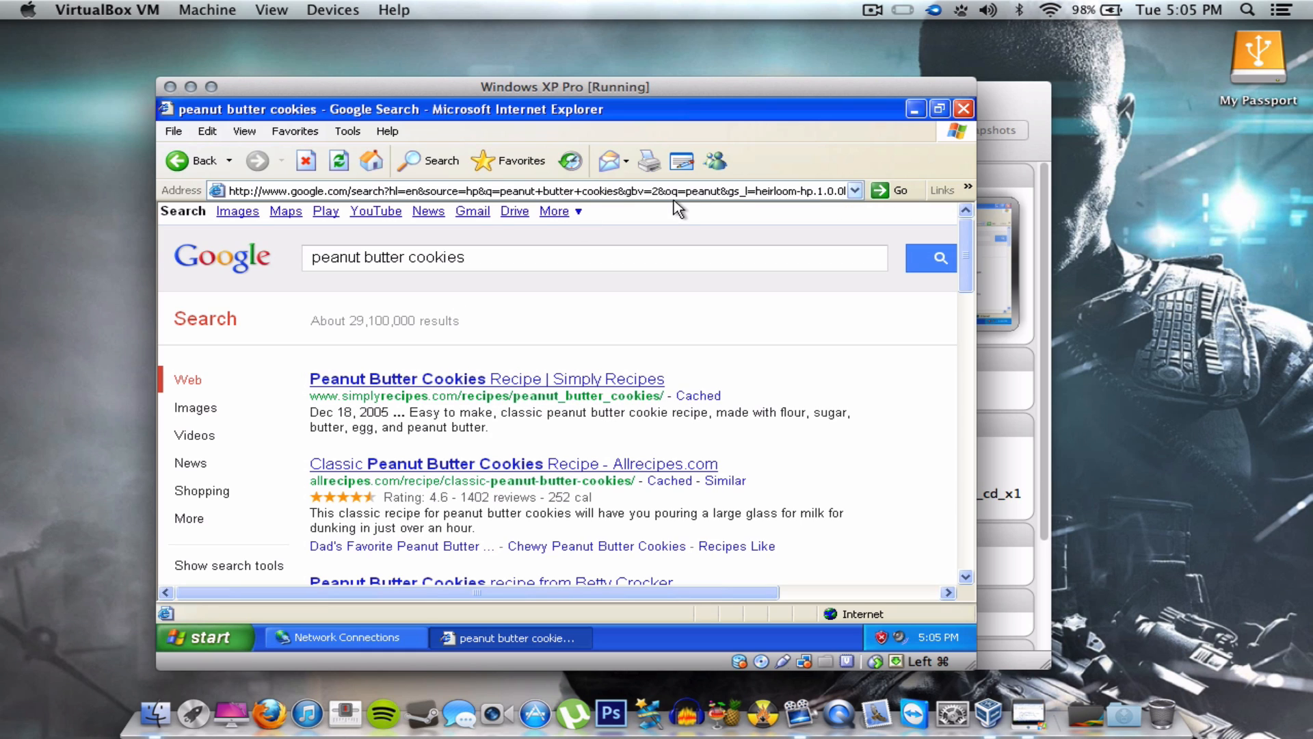
{"action": "mouse_move", "coordinate": [398, 657]}
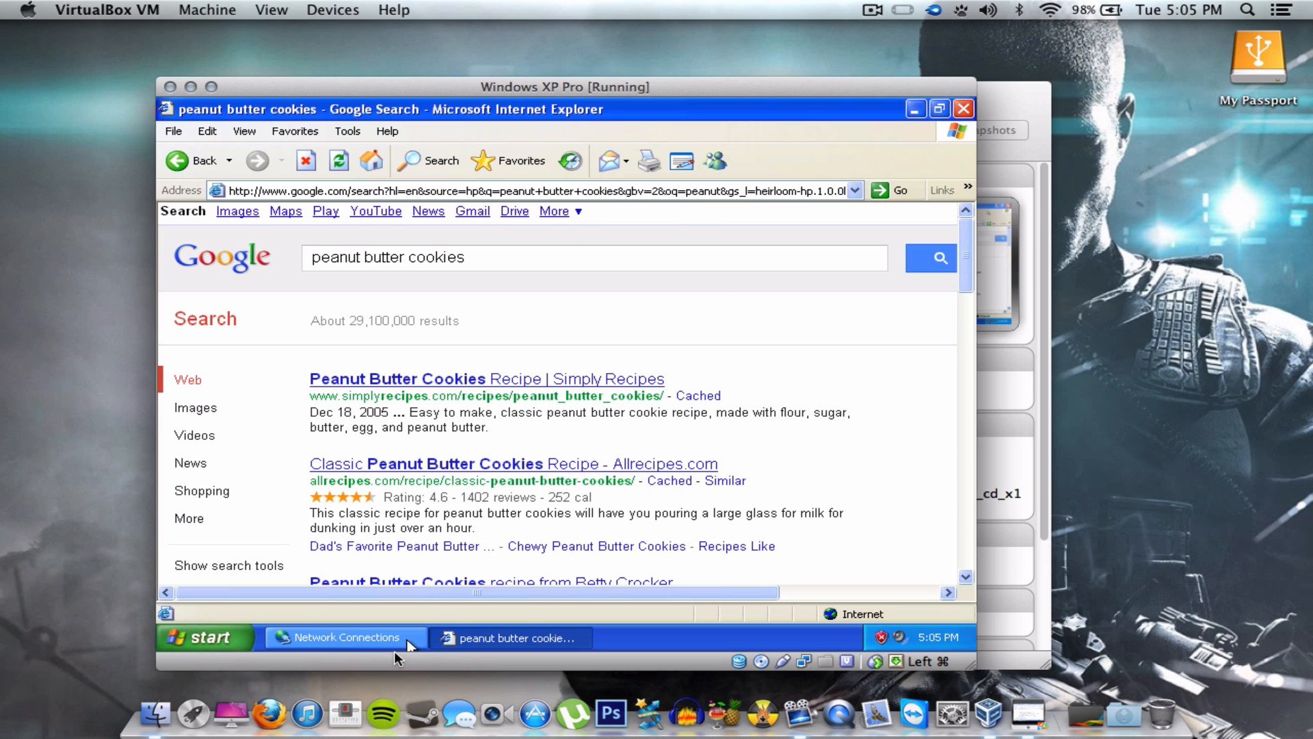
{"action": "mouse_move", "coordinate": [329, 517]}
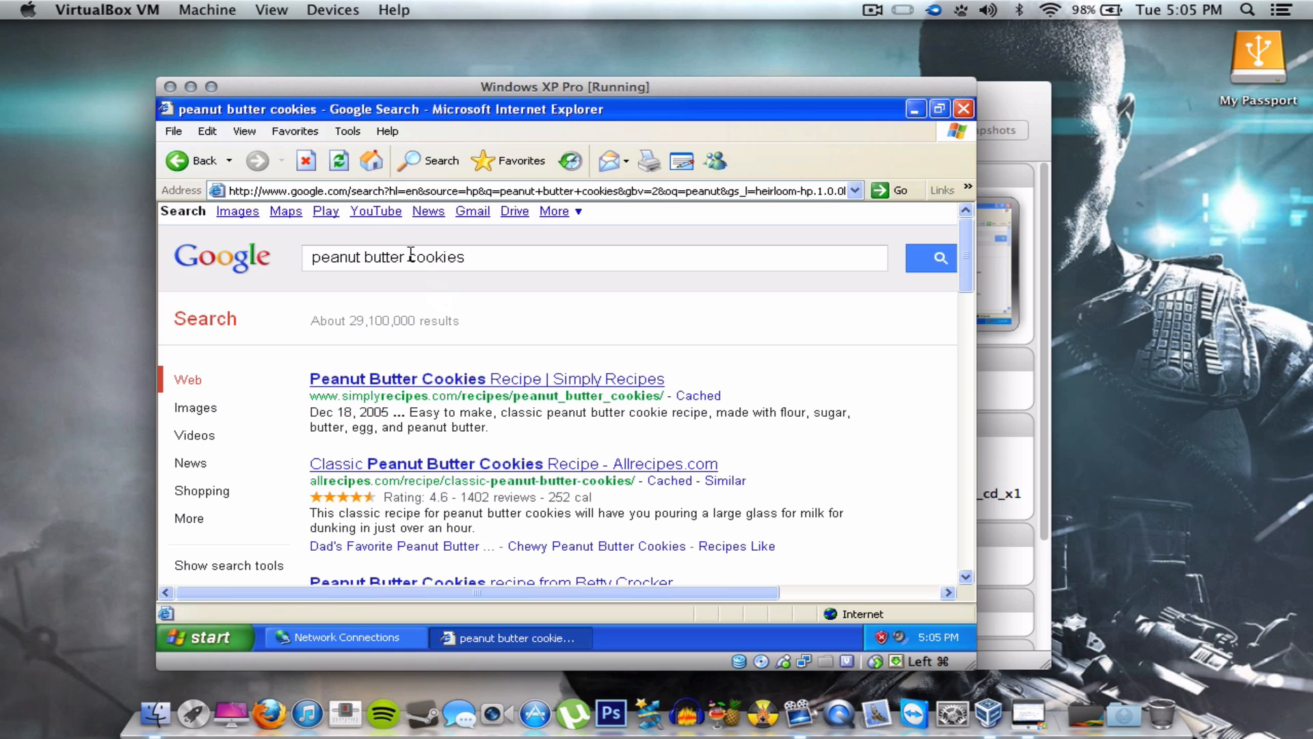
{"action": "mouse_move", "coordinate": [173, 105]}
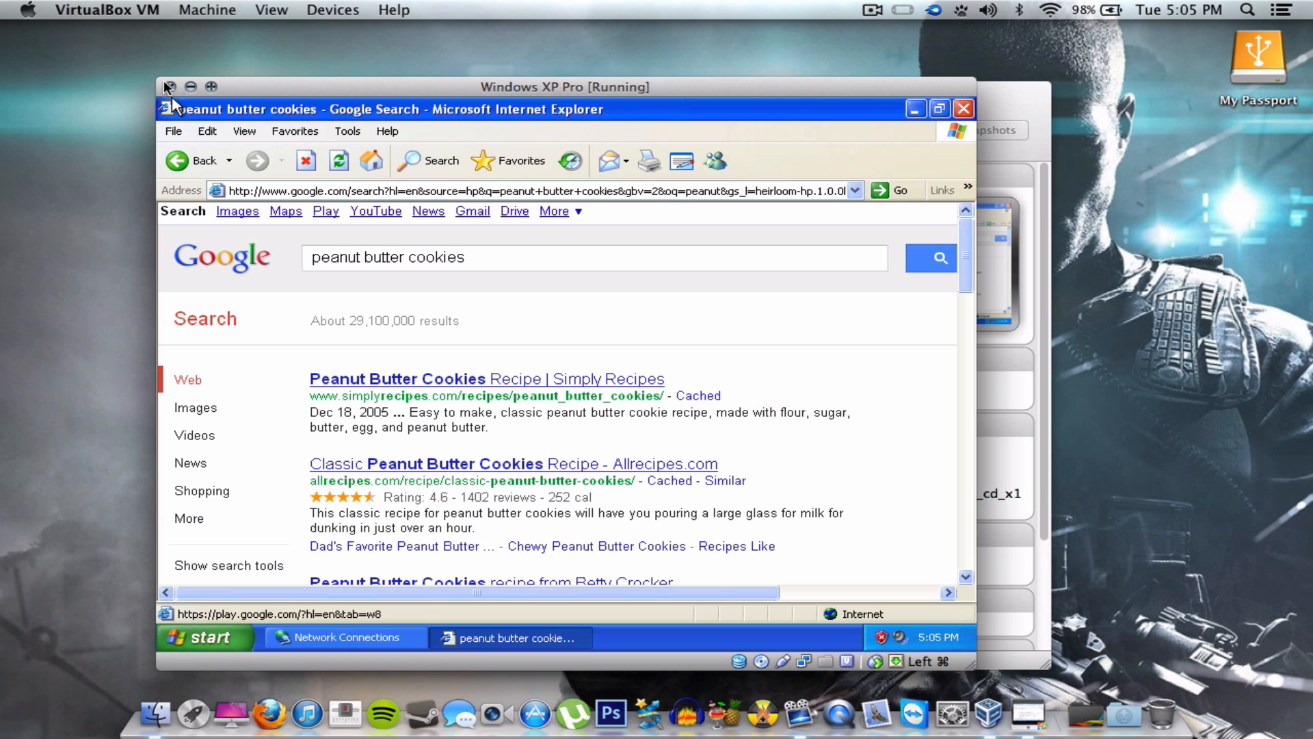
Step: Close the VM window, choosing 'Power off the machine'
{"action": "left_click", "coordinate": [168, 86]}
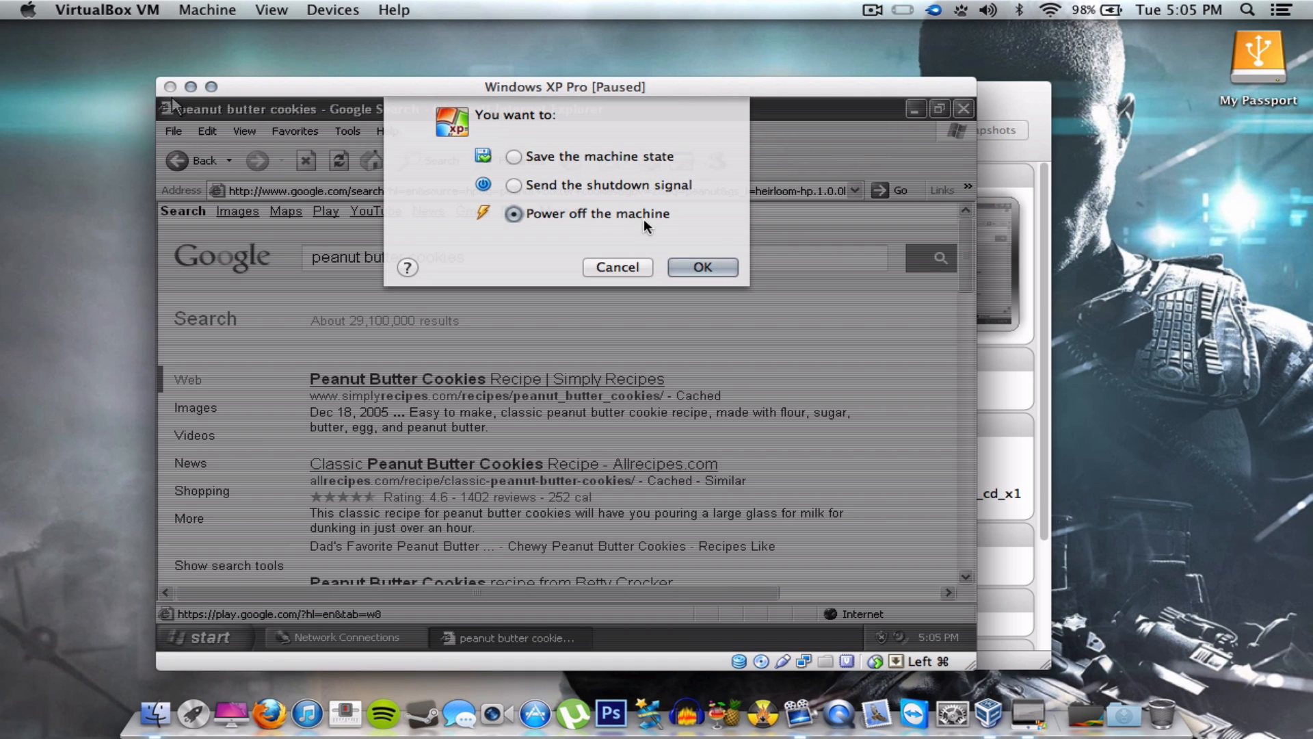
{"action": "left_click", "coordinate": [701, 266]}
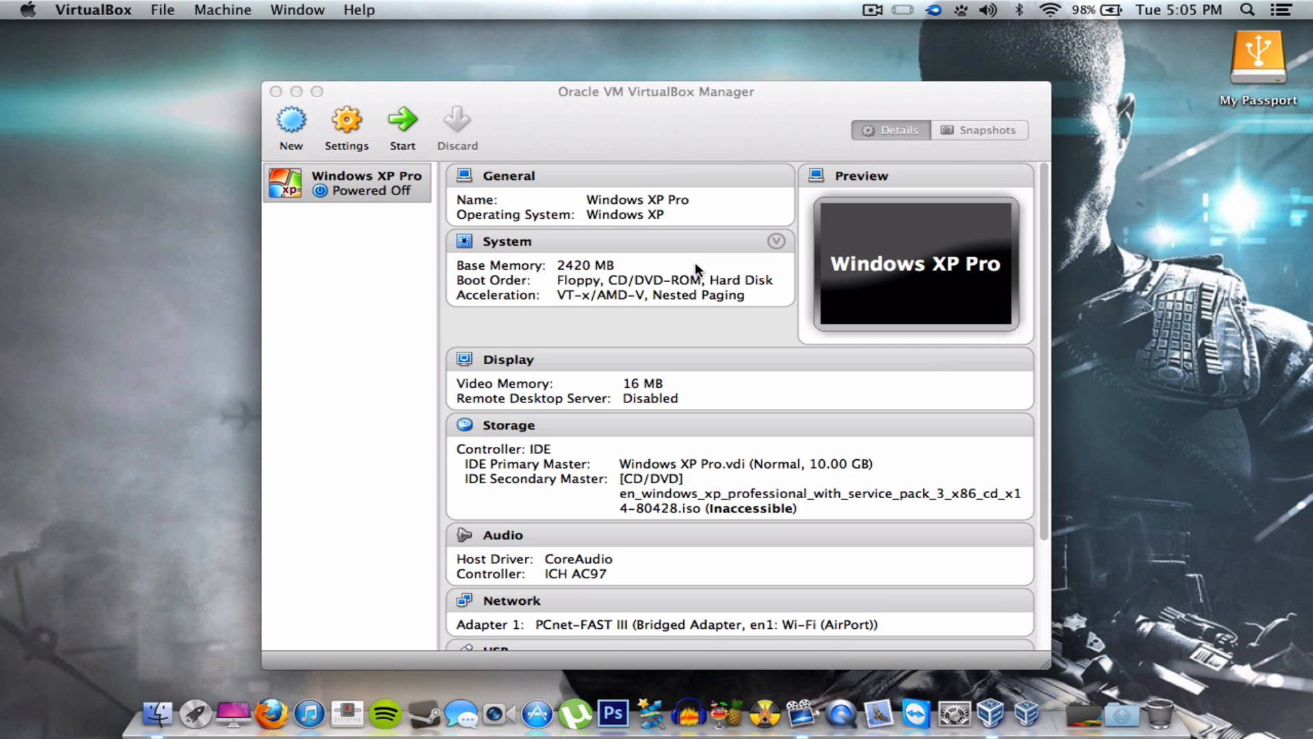